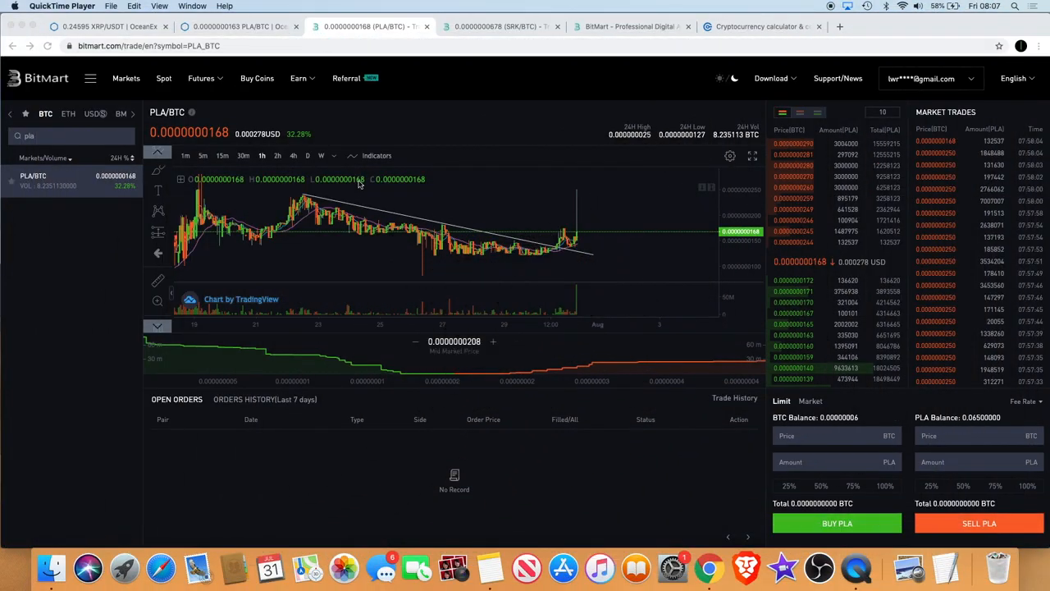
pyautogui.moveTo(443, 210)
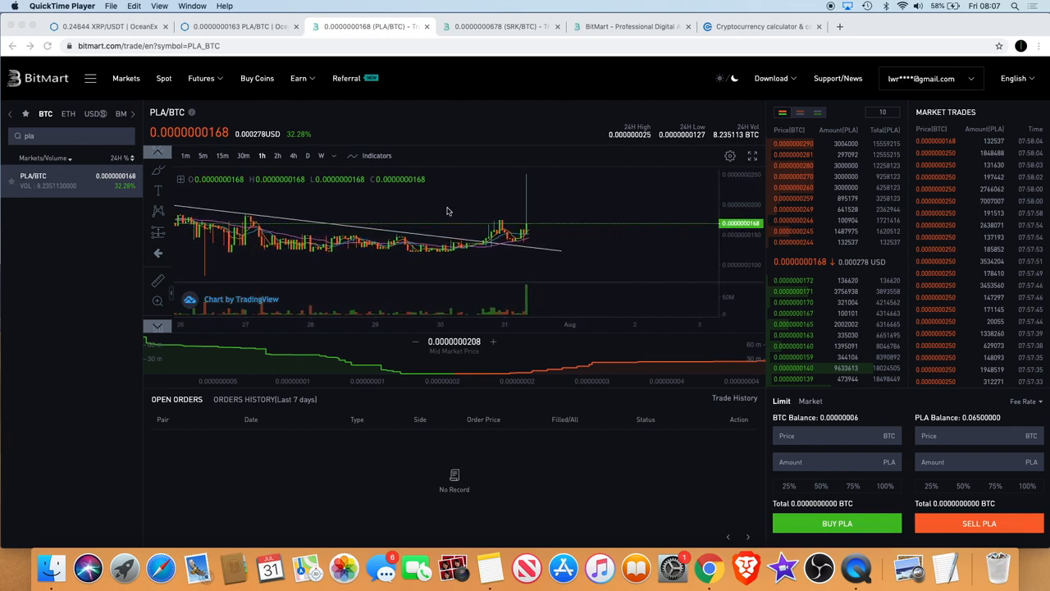
pyautogui.moveTo(535, 222)
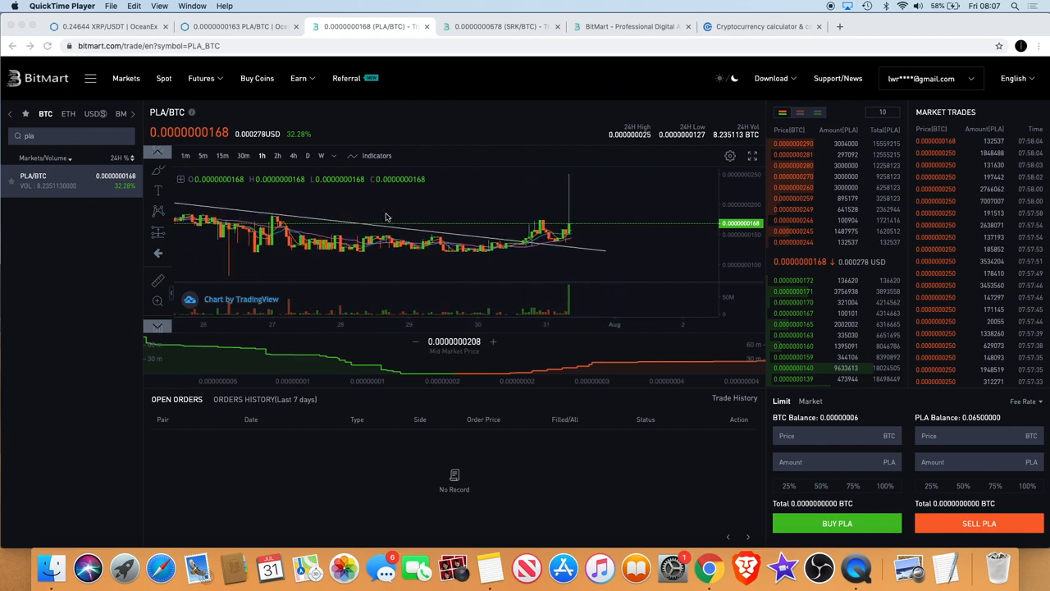
pyautogui.moveTo(581, 233)
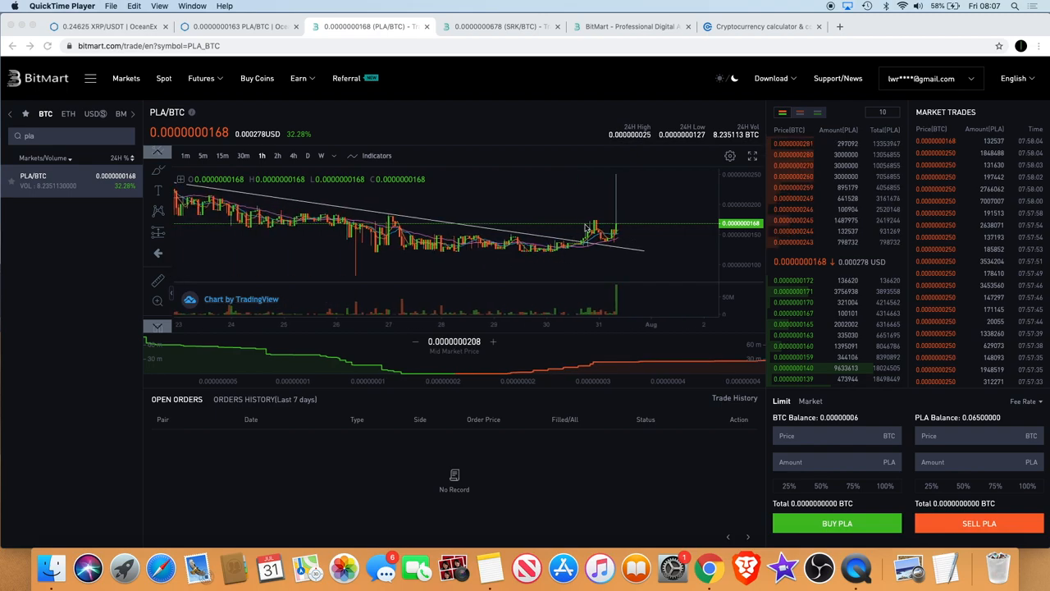
pyautogui.moveTo(604, 260)
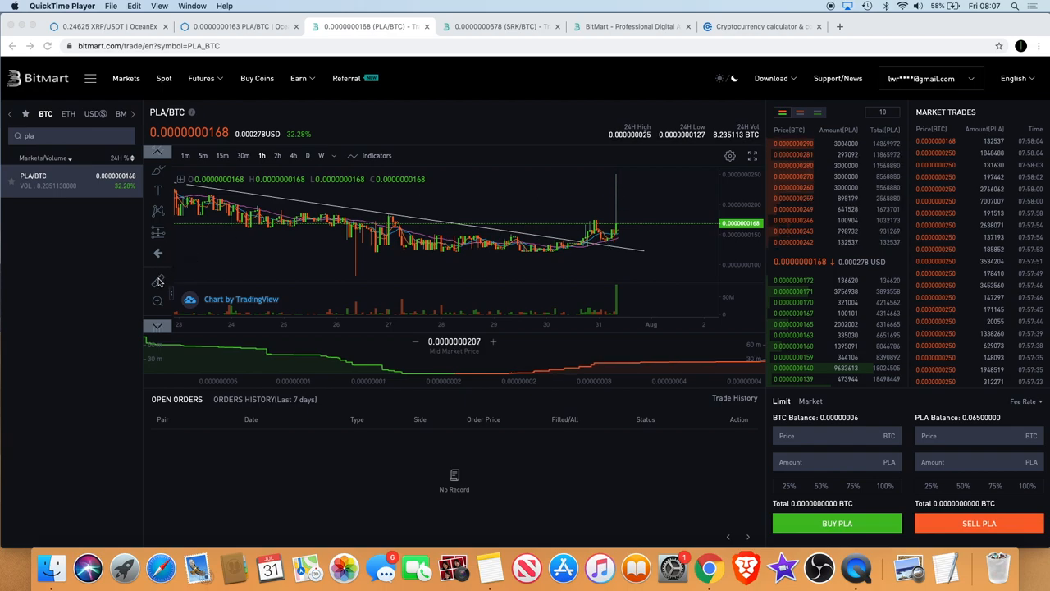
pyautogui.moveTo(637, 253)
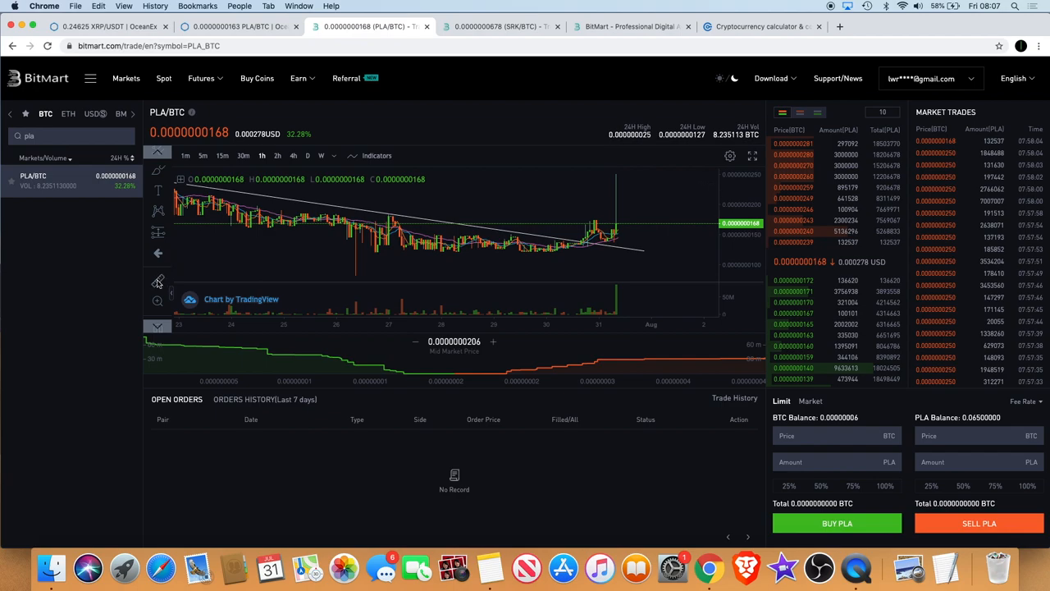
pyautogui.moveTo(644, 233)
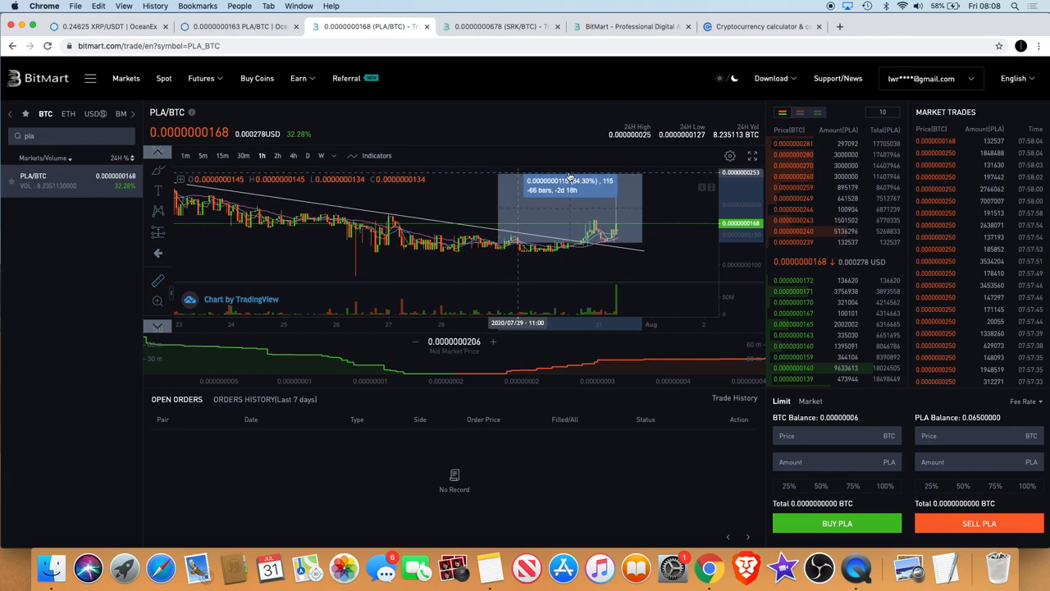
pyautogui.moveTo(637, 194)
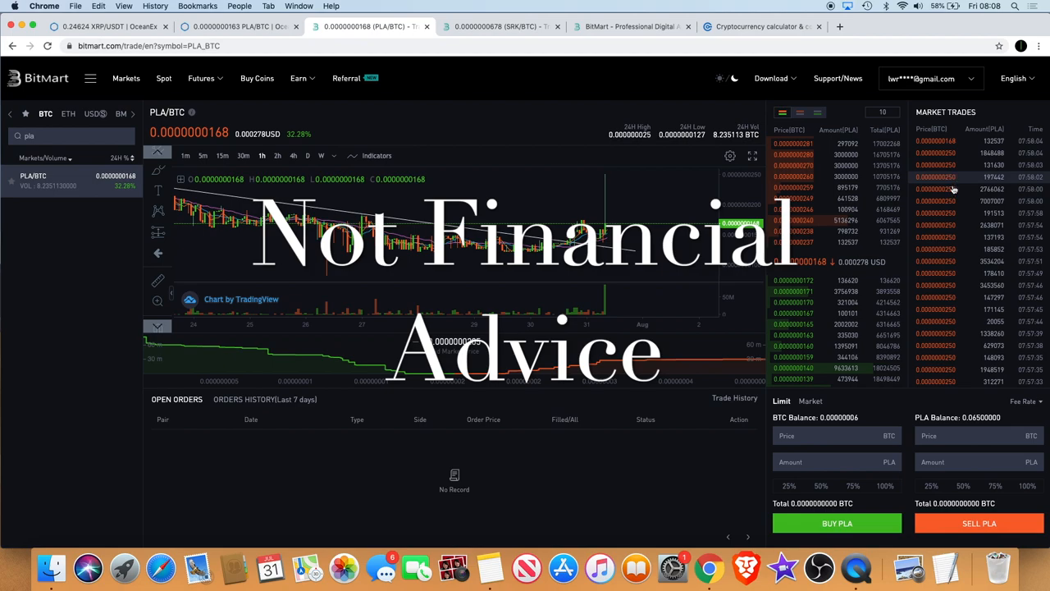
pyautogui.moveTo(696, 251)
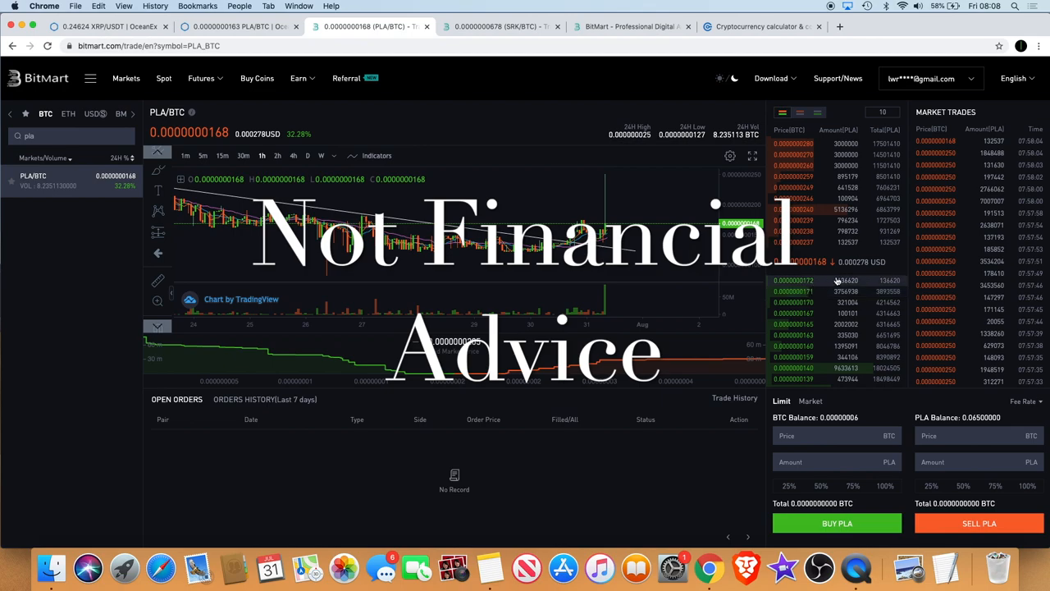
pyautogui.moveTo(837, 282)
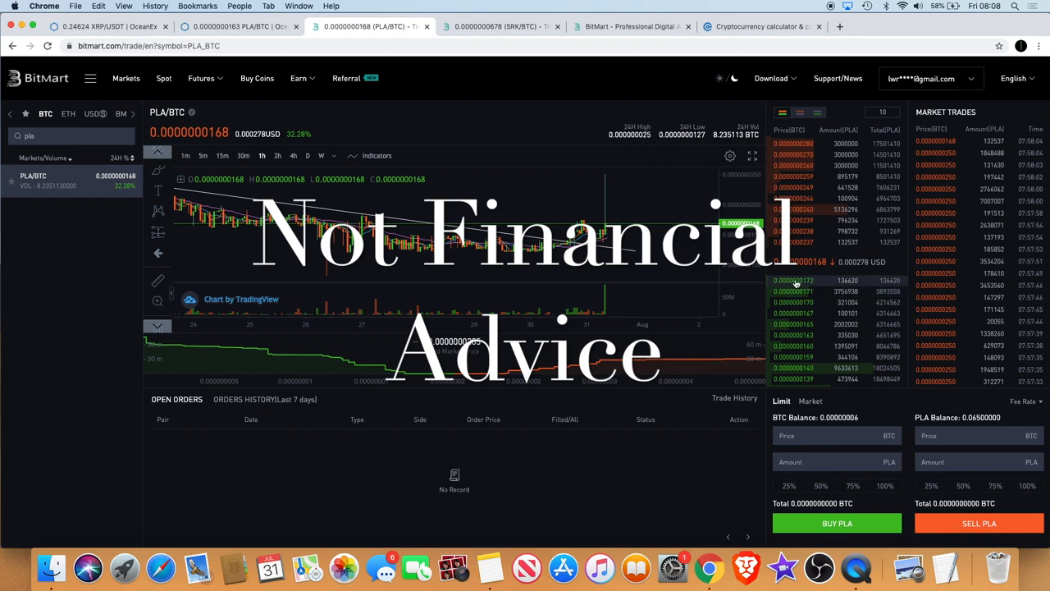
pyautogui.moveTo(659, 223)
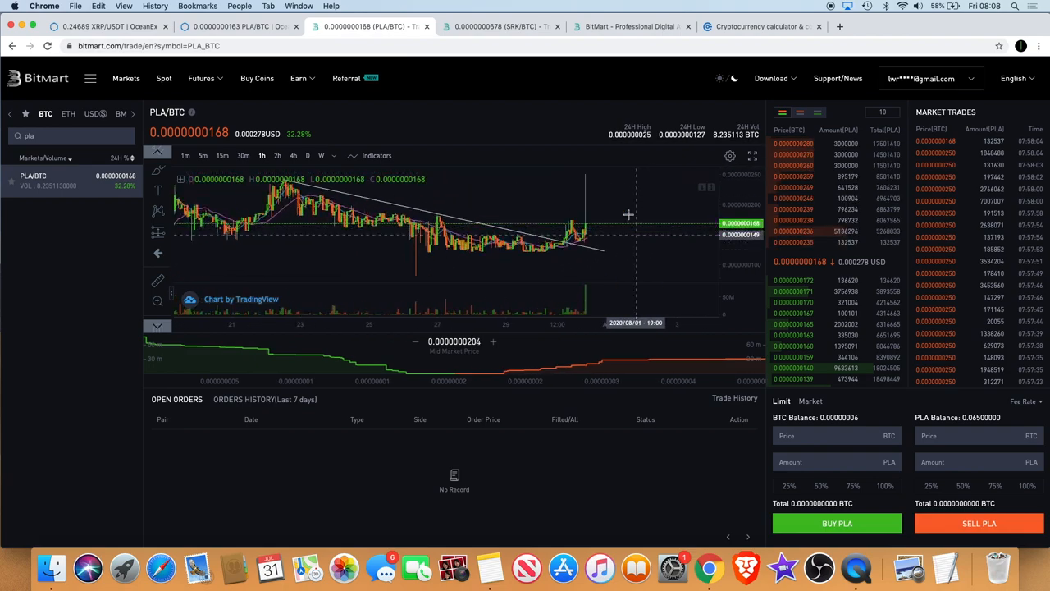
# Show BitMart's Withdrawal History tab listing the recent XRP and ETH withdrawals
pyautogui.click(631, 26)
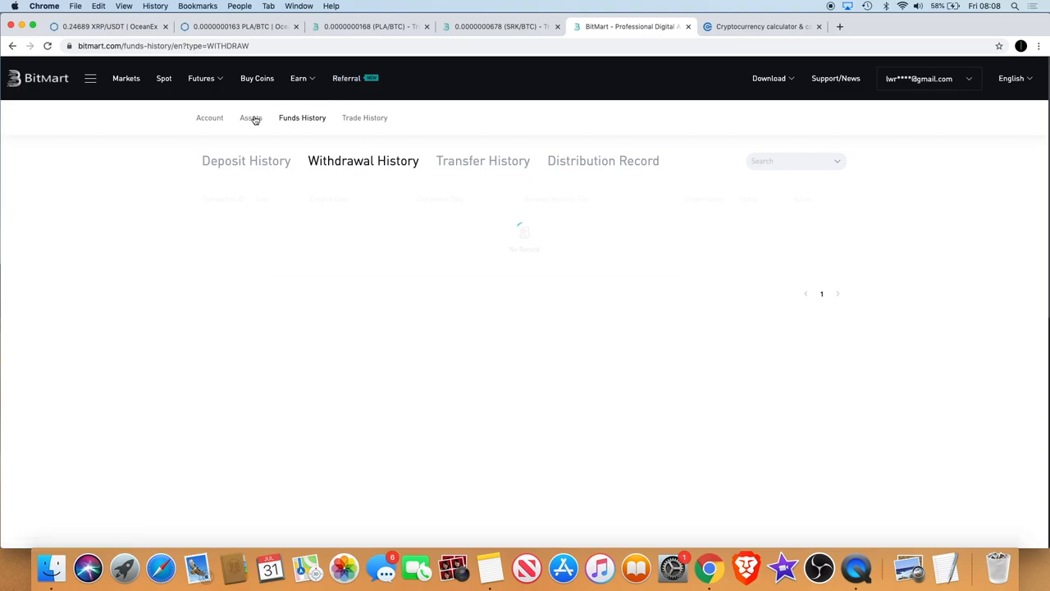
pyautogui.click(251, 118)
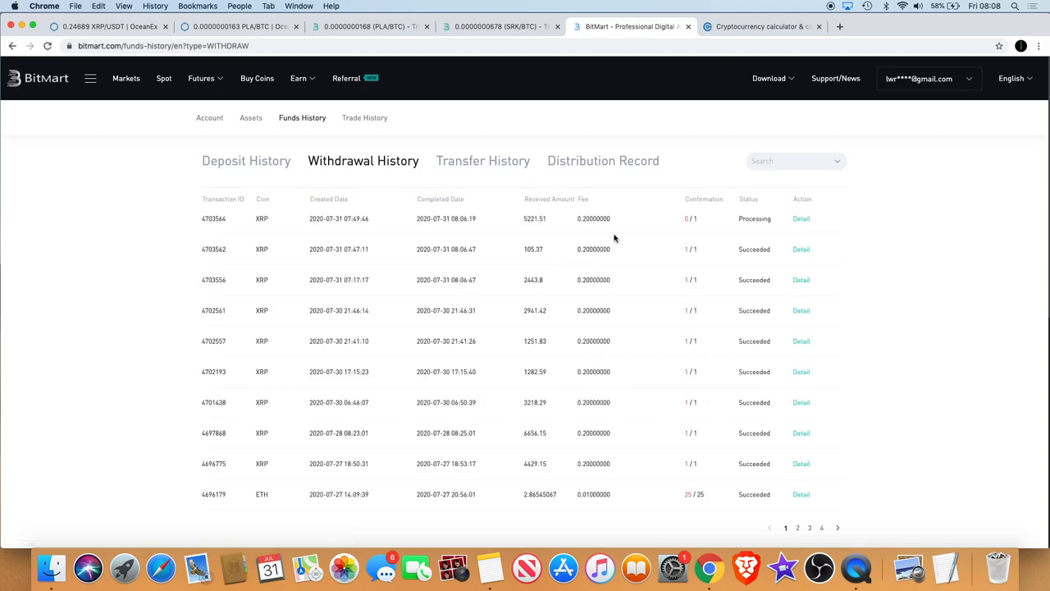
pyautogui.moveTo(695, 217)
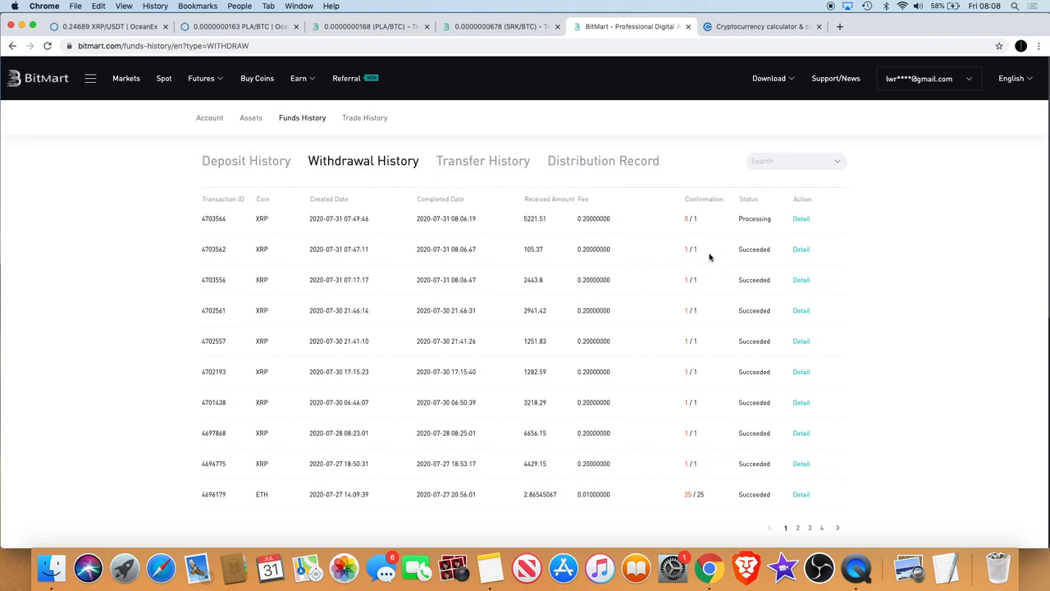
pyautogui.moveTo(637, 305)
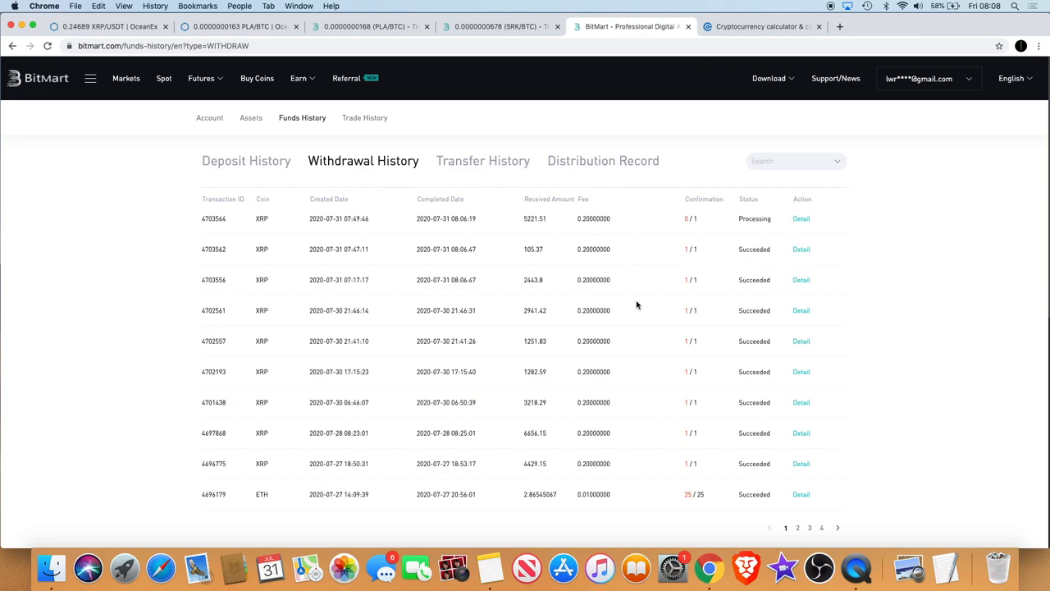
pyautogui.moveTo(642, 252)
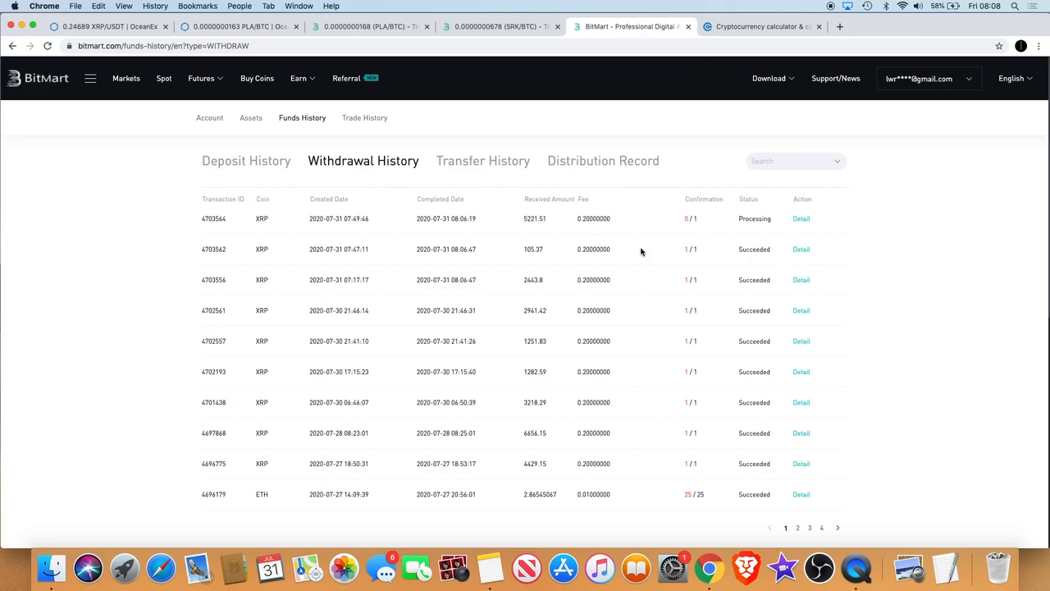
pyautogui.moveTo(456, 112)
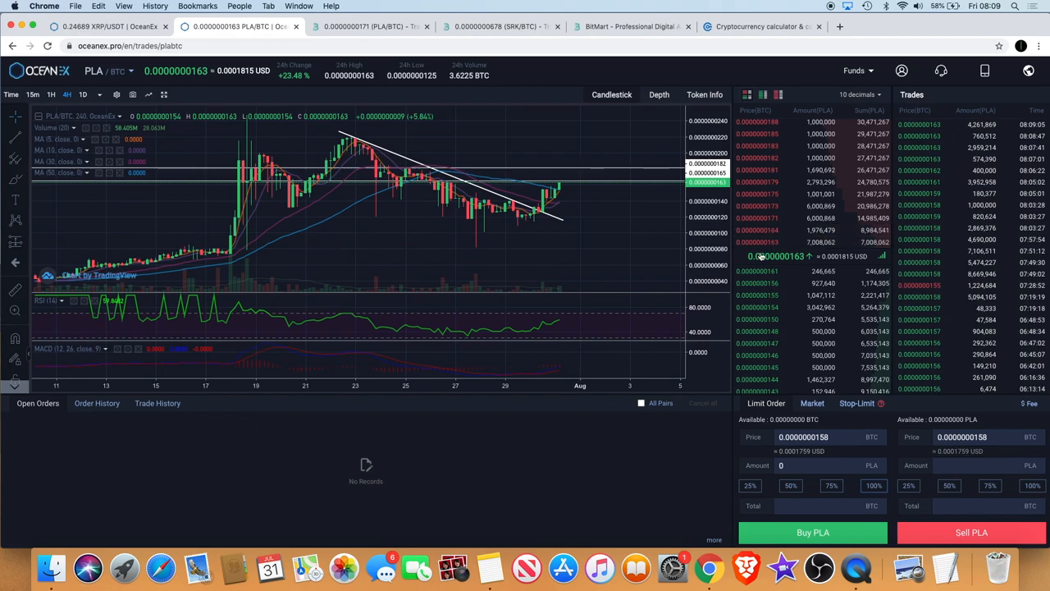
pyautogui.moveTo(597, 188)
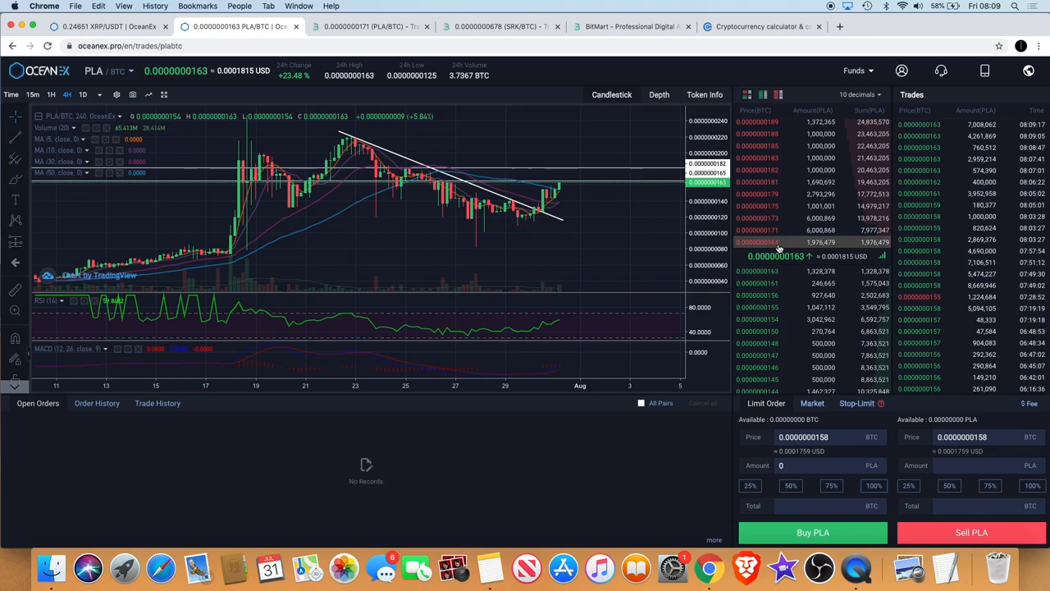
pyautogui.moveTo(564, 180)
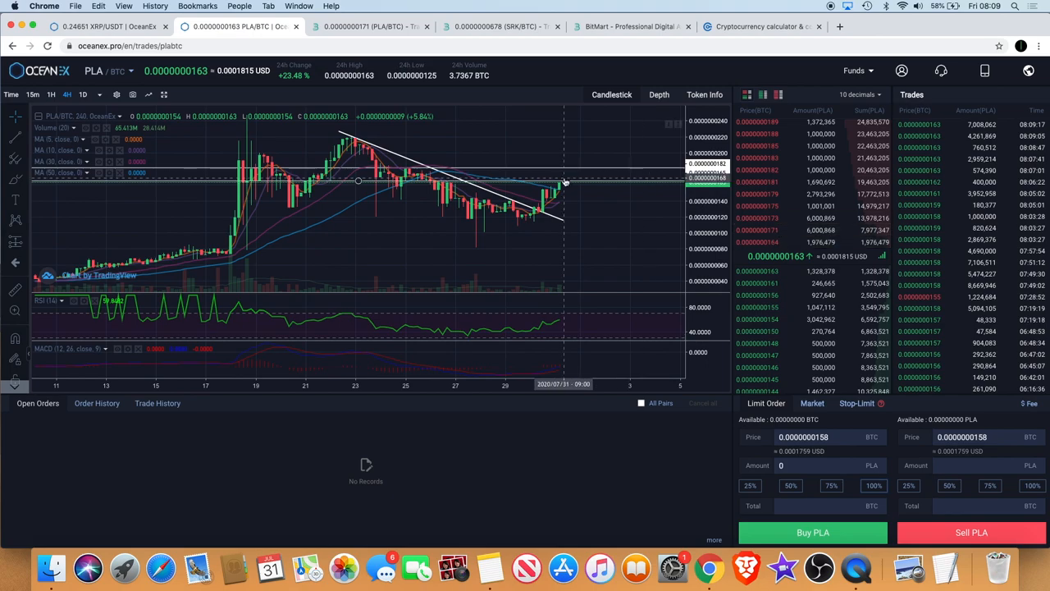
pyautogui.moveTo(499, 194)
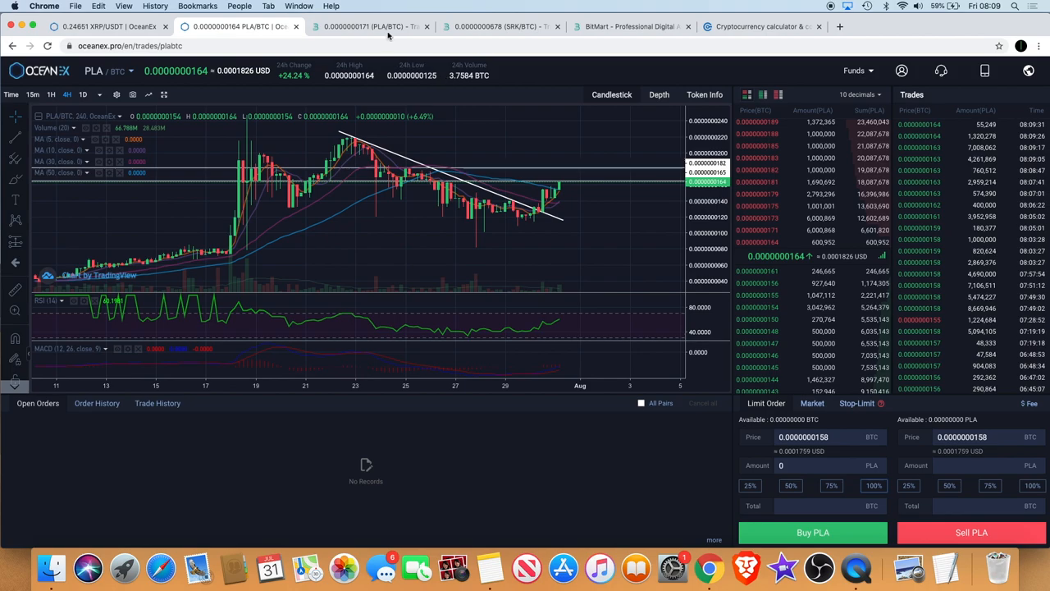
# Return to the BitMart PLA/BTC chart showing PLA near 0.00000171 BTC
pyautogui.click(369, 27)
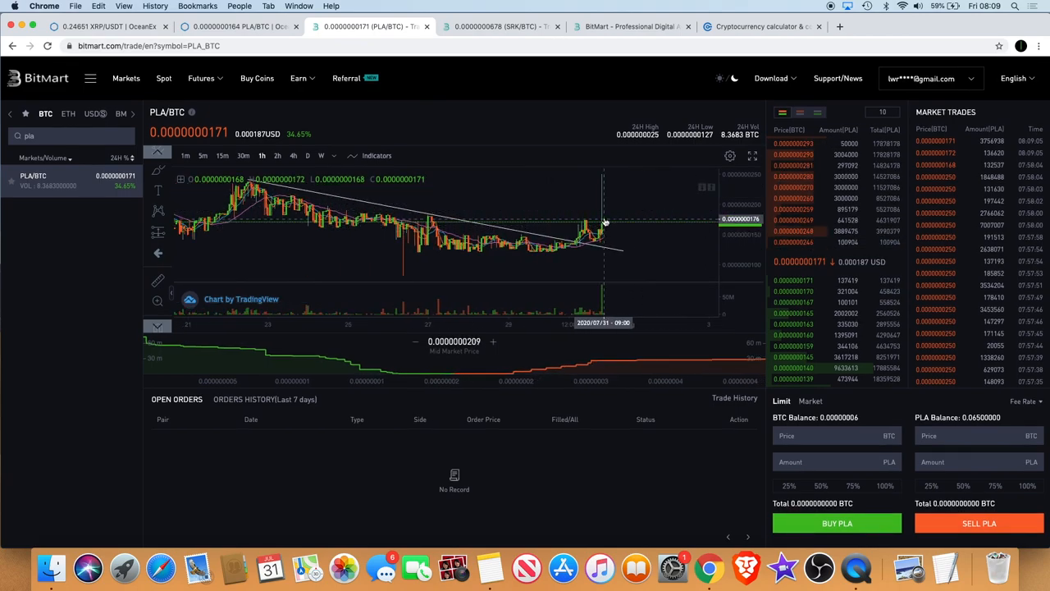
pyautogui.moveTo(607, 182)
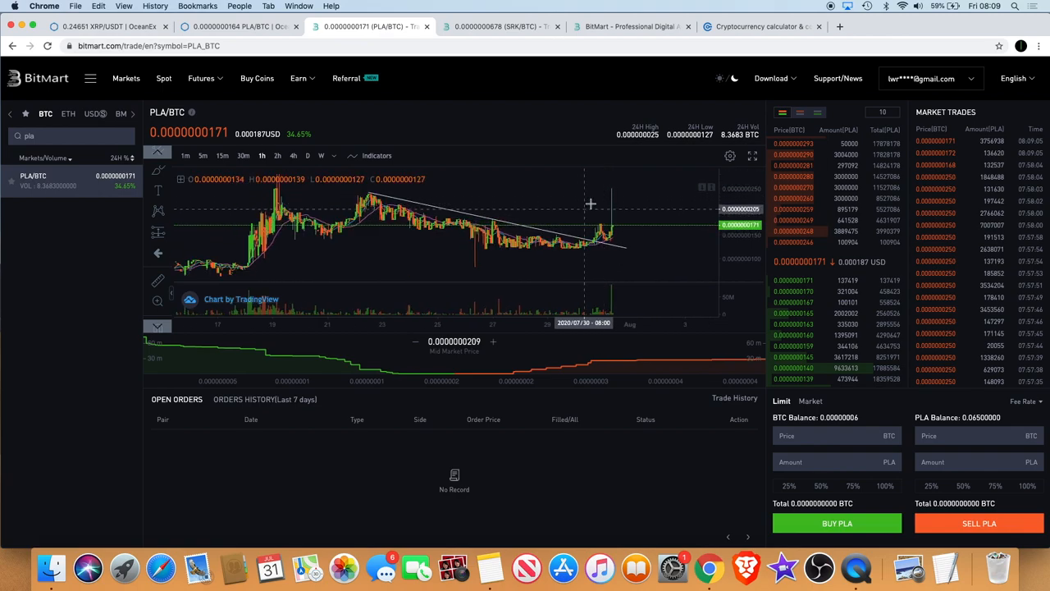
pyautogui.moveTo(590, 215)
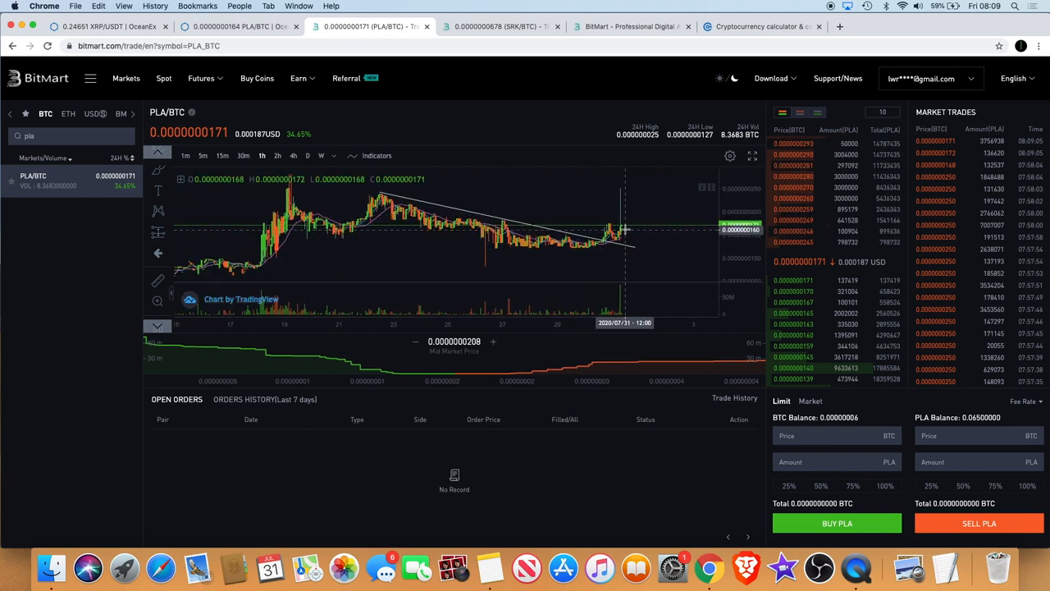
pyautogui.moveTo(627, 218)
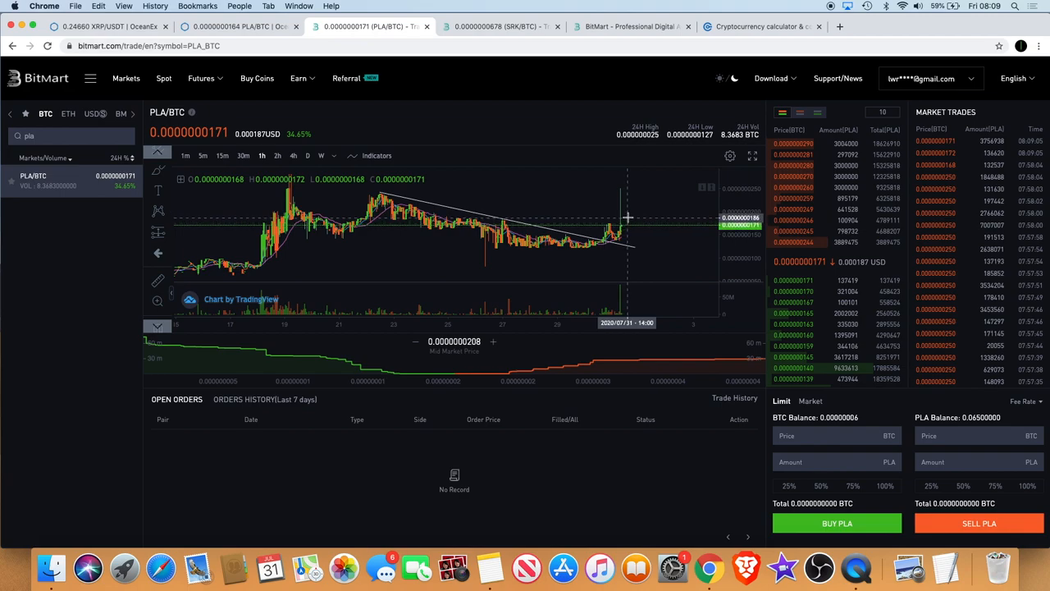
pyautogui.moveTo(564, 217)
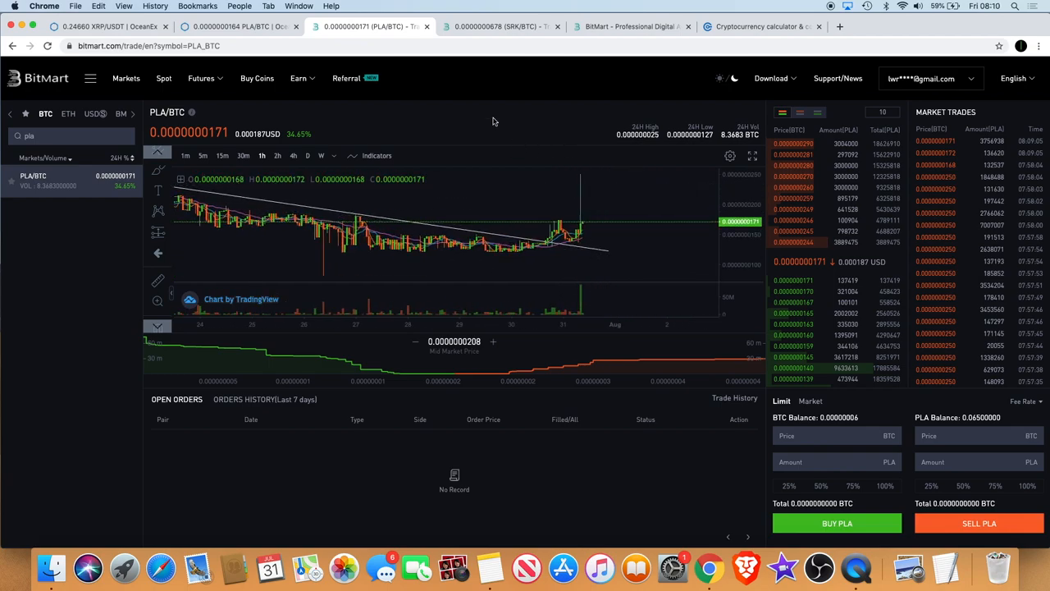
# Bring up BitMart's SRK/BTC market showing SRK near 0.00000677 BTC
pyautogui.click(501, 26)
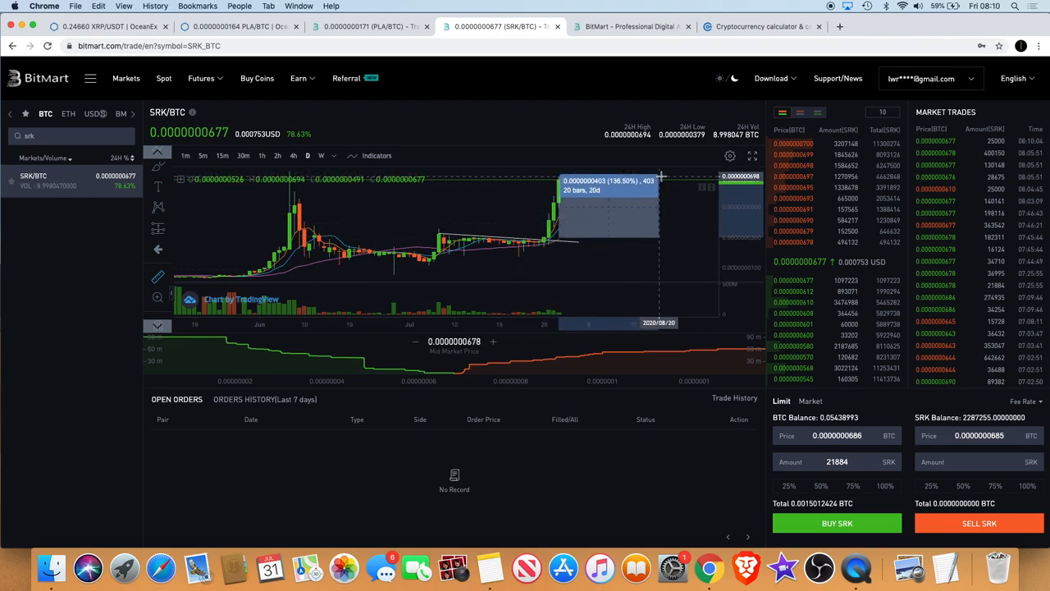
pyautogui.moveTo(654, 233)
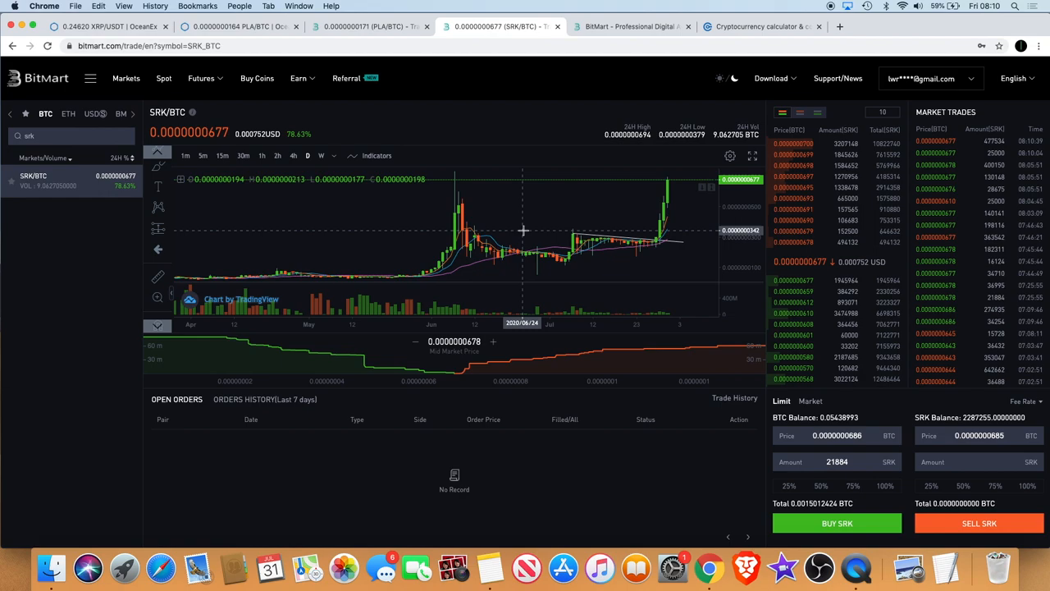
pyautogui.moveTo(549, 169)
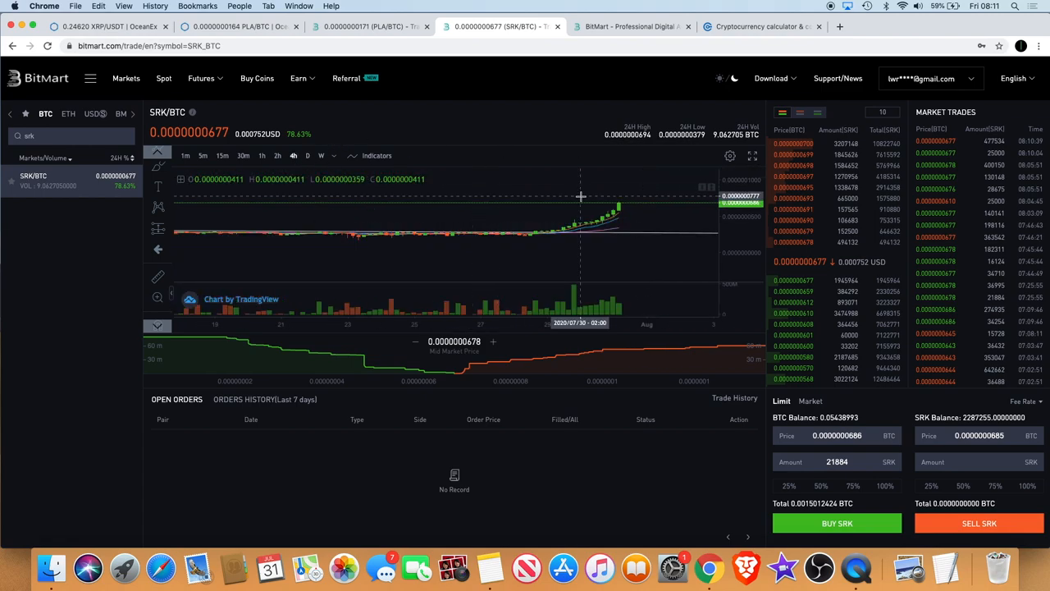
pyautogui.moveTo(621, 207)
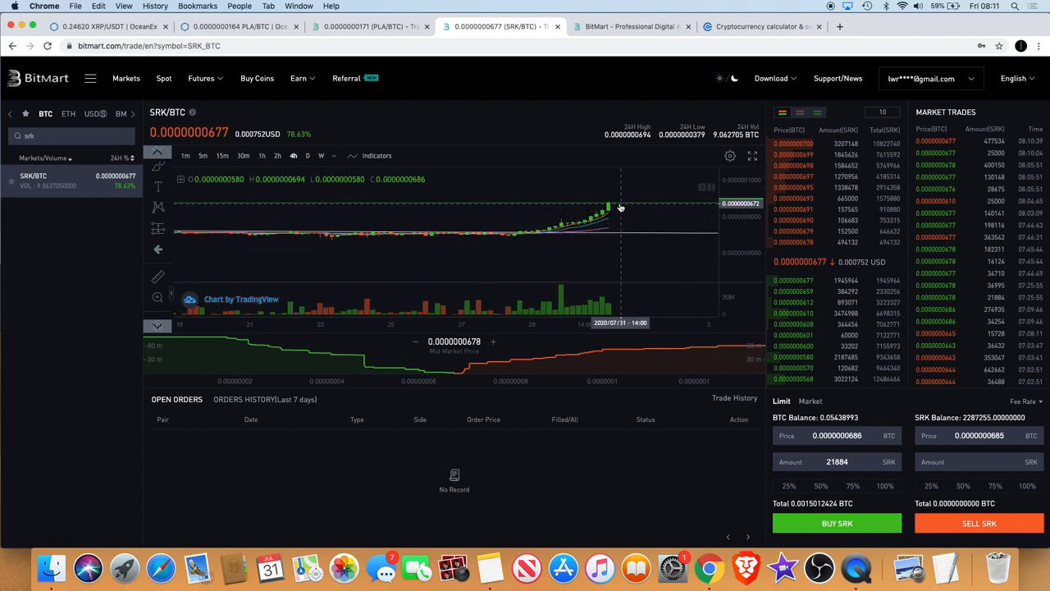
pyautogui.moveTo(576, 233)
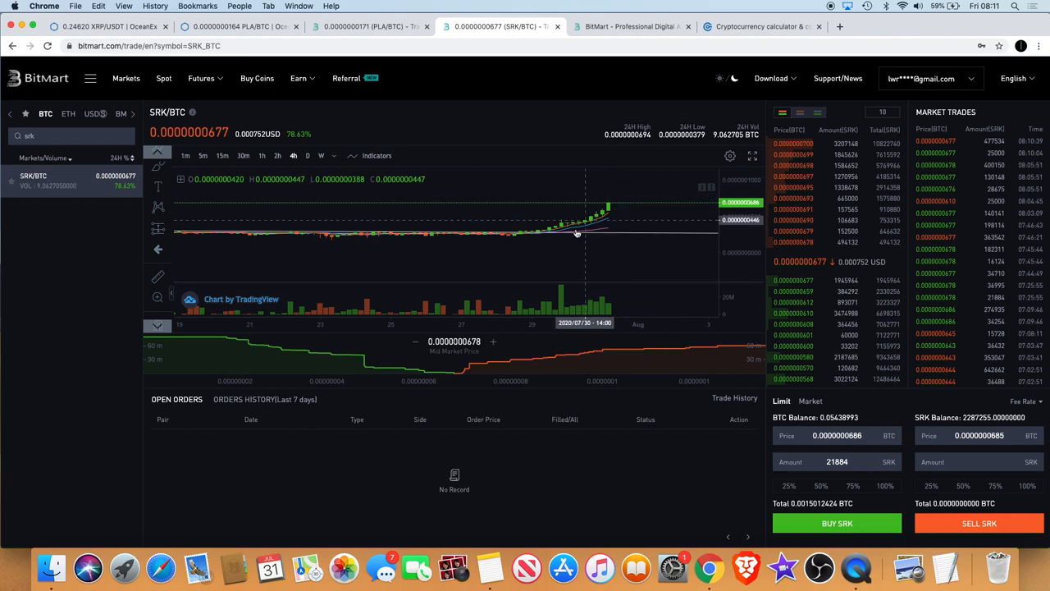
pyautogui.moveTo(632, 236)
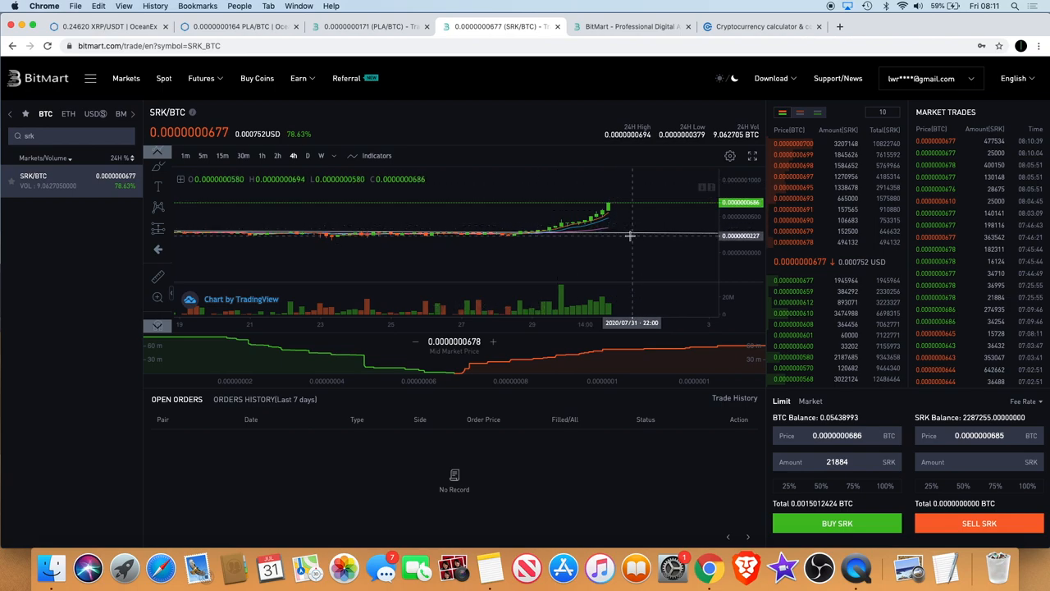
pyautogui.moveTo(640, 169)
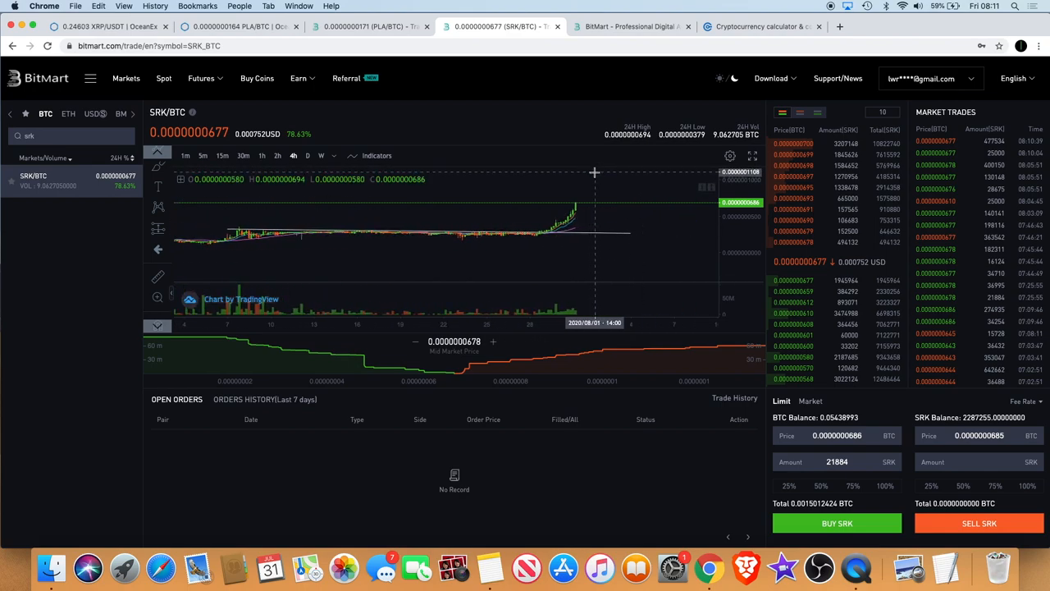
pyautogui.moveTo(594, 182)
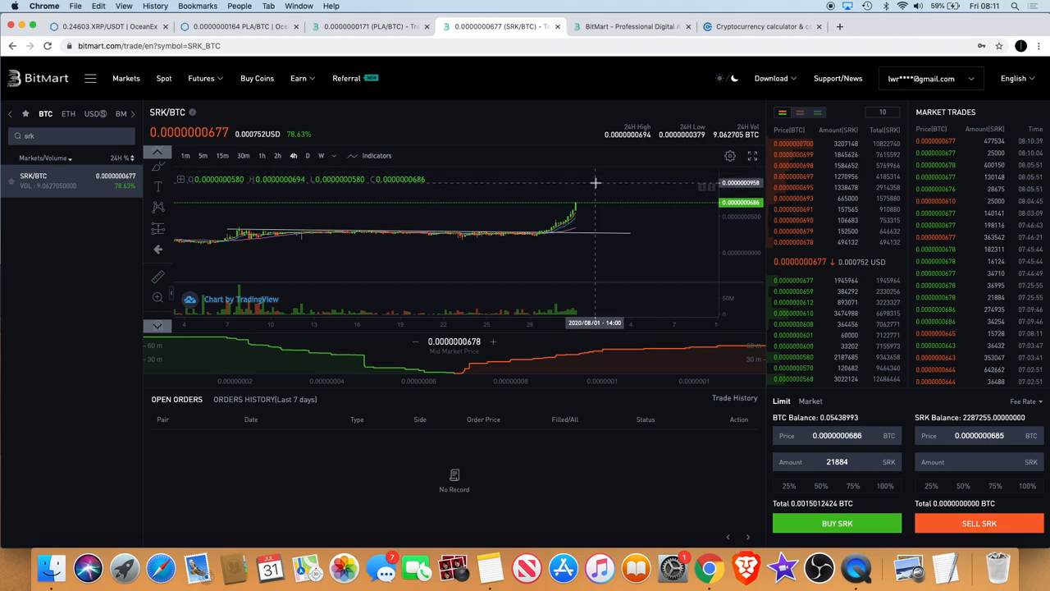
pyautogui.moveTo(604, 204)
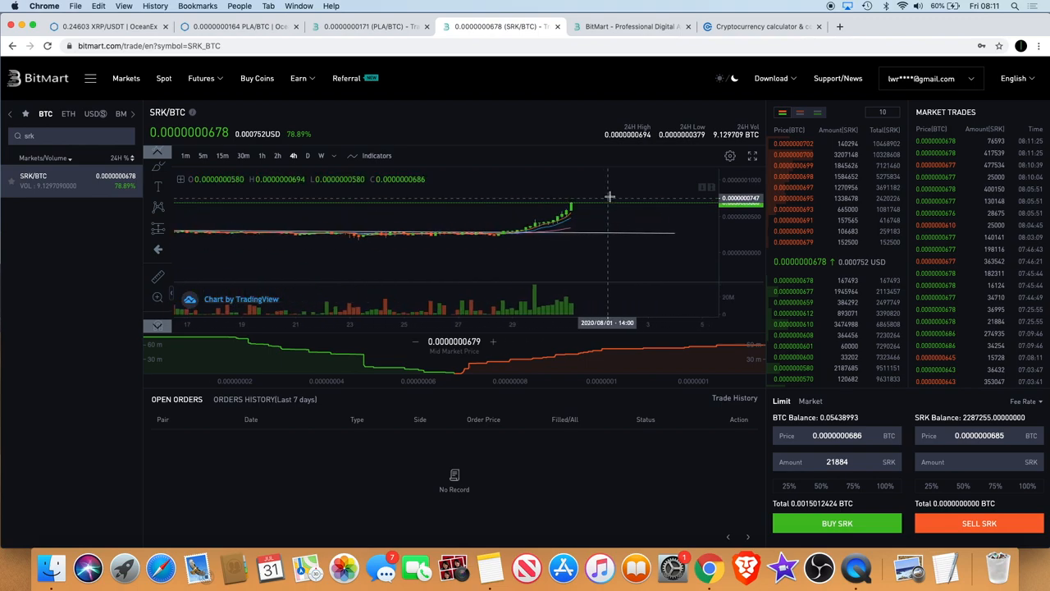
pyautogui.moveTo(653, 212)
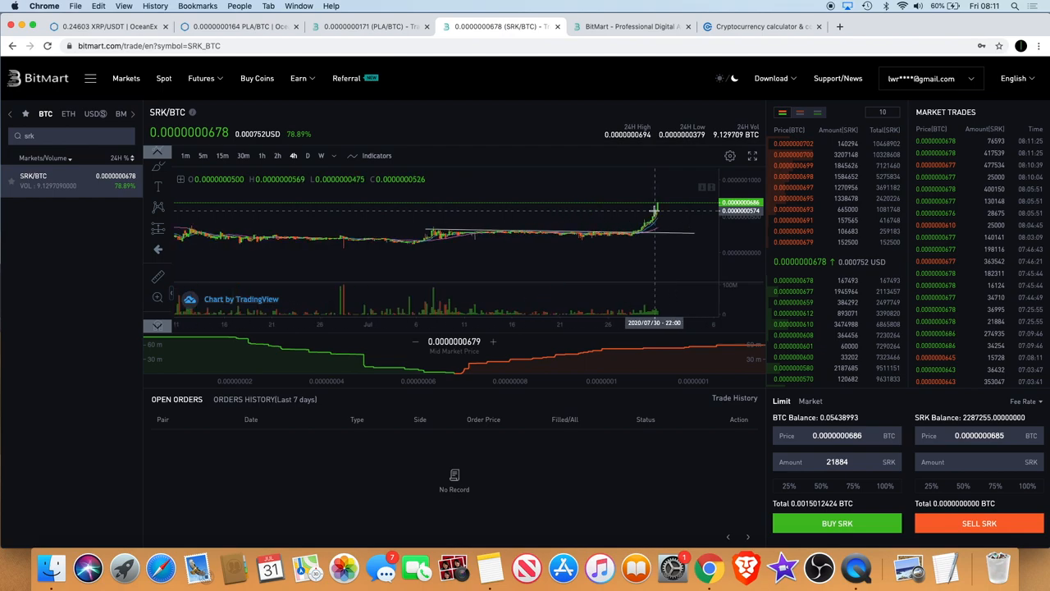
# Refresh BitMart's withdrawal history until the newest XRP withdrawal shows Succeeded, then return to OceanEx
pyautogui.click(369, 26)
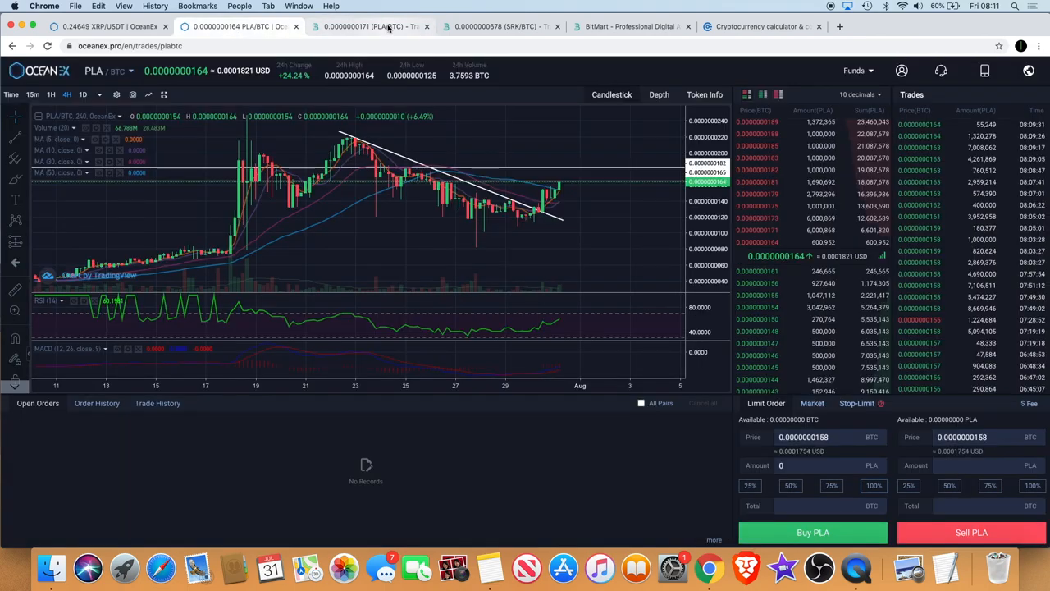
pyautogui.click(630, 27)
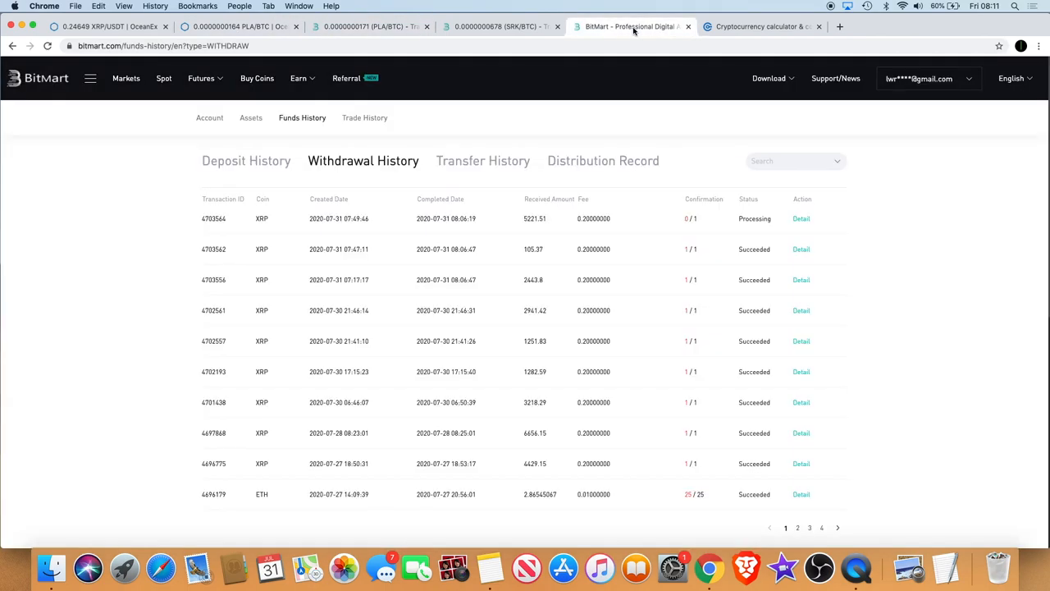
pyautogui.click(46, 46)
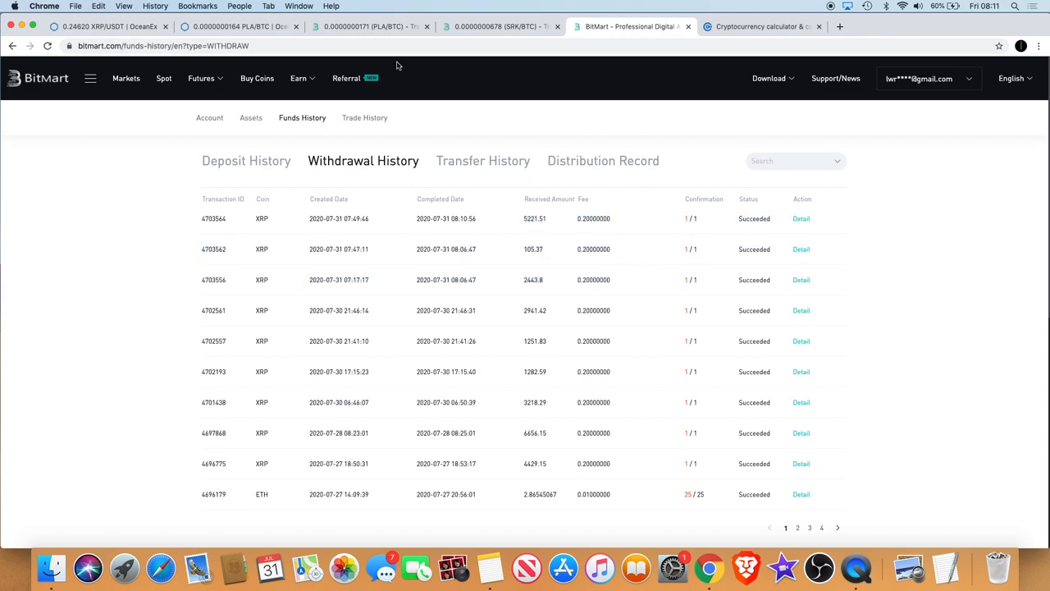
pyautogui.click(238, 26)
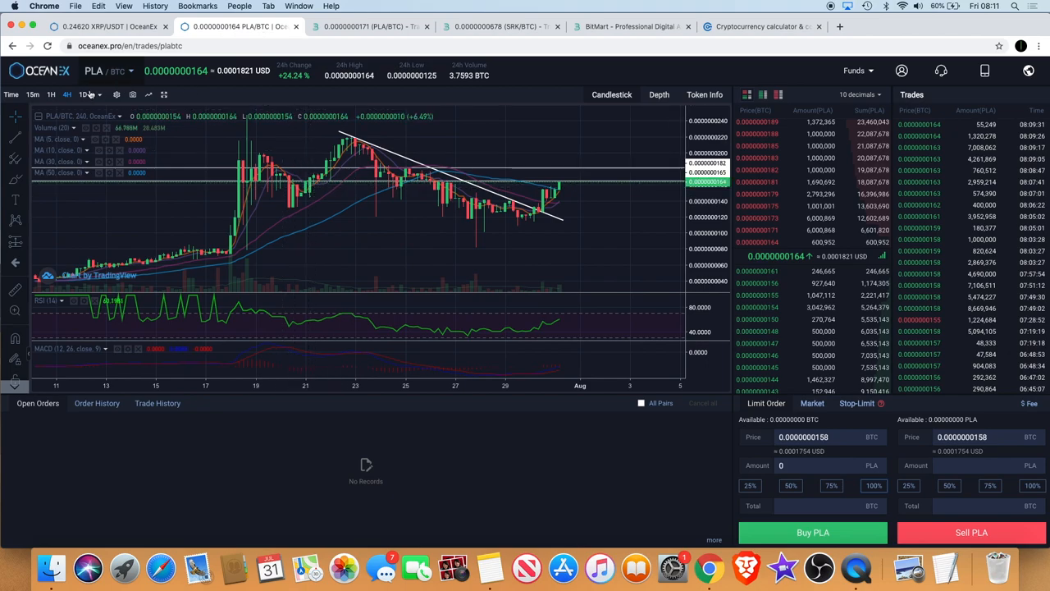
# Search OceanEx's trading pairs for 'x' to bring up the XRP/USDT market
pyautogui.click(107, 71)
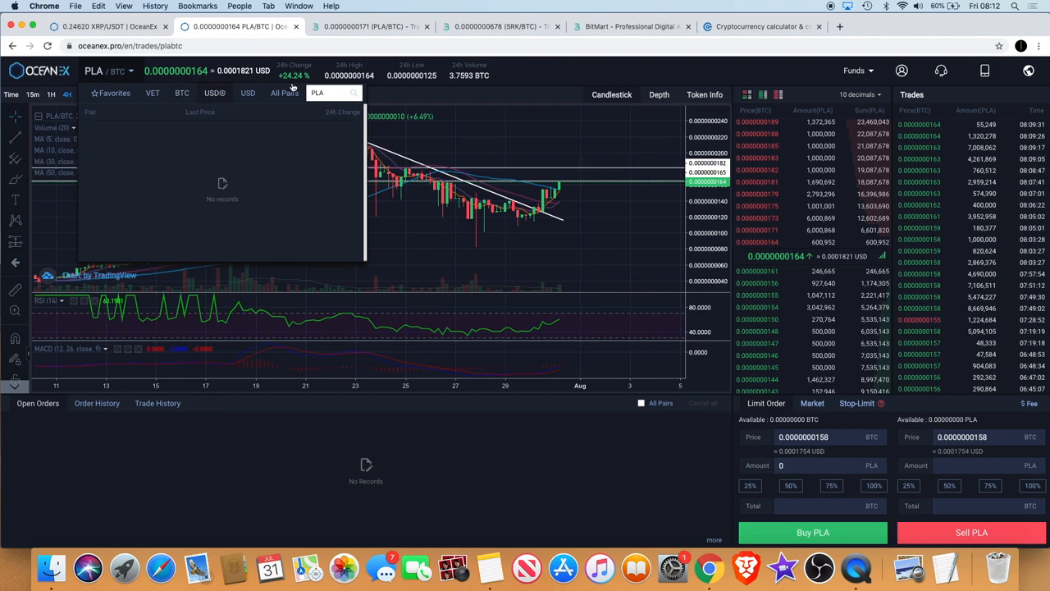
pyautogui.write('x')
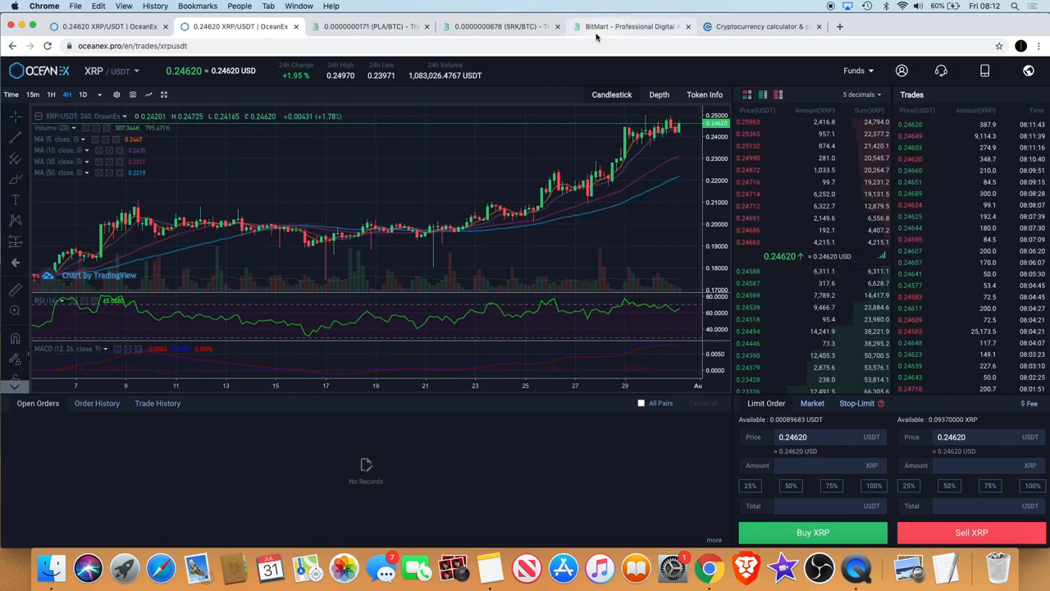
# Show the last 7 days of PLA/BTC order history on BitMart
pyautogui.click(369, 26)
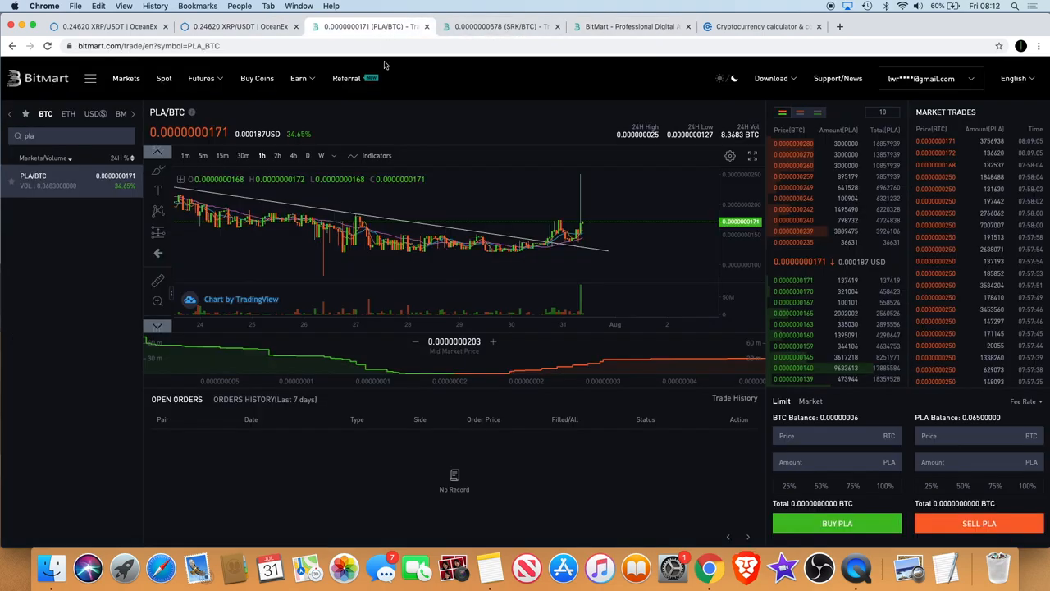
pyautogui.click(265, 400)
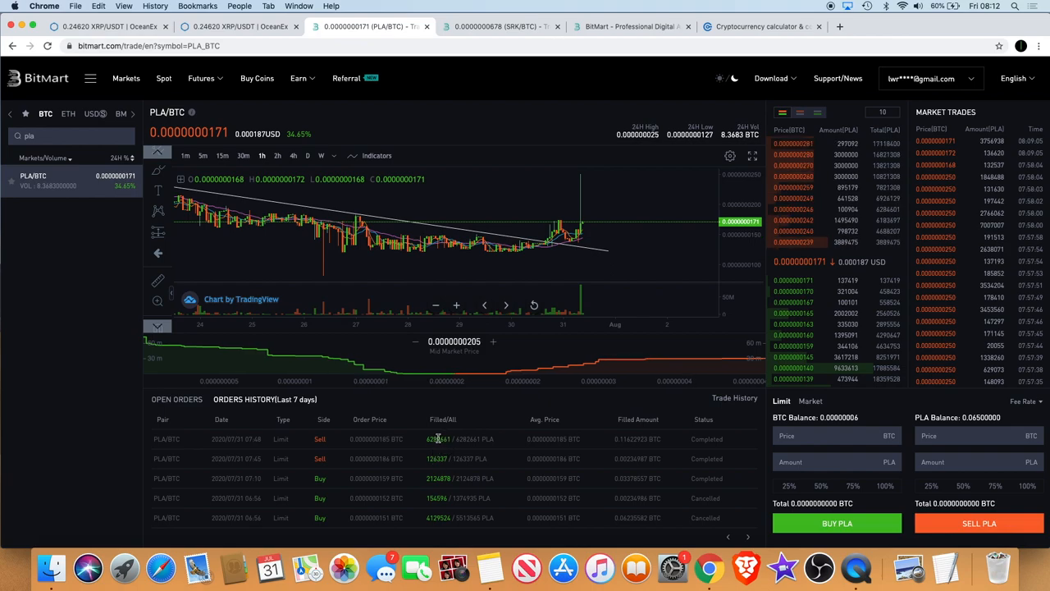
pyautogui.moveTo(224, 221)
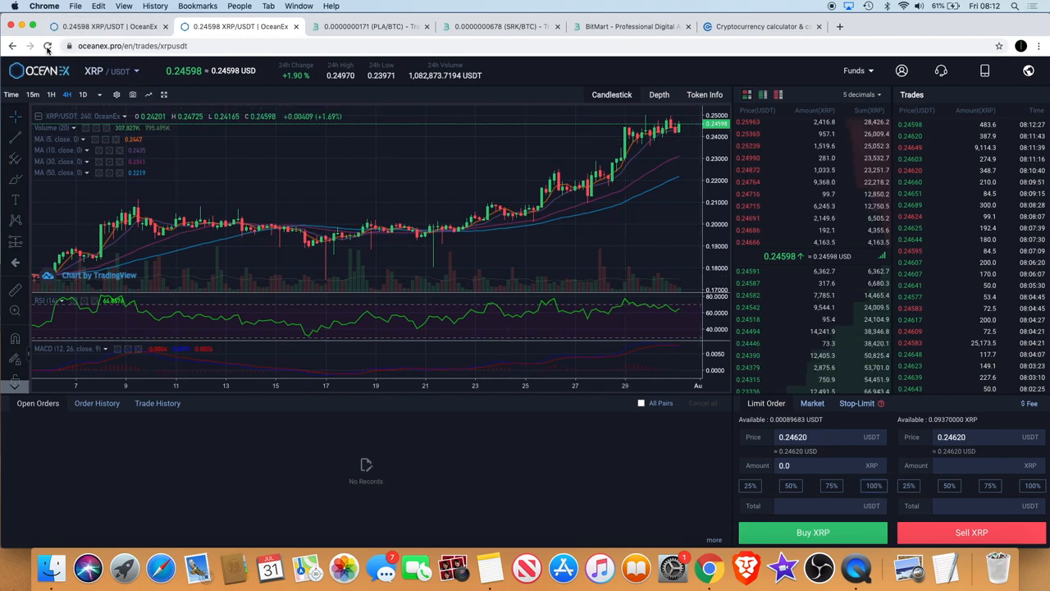
# Find XRP/USDT on OceanEx and set the entire XRP balance as the sell amount
pyautogui.click(47, 46)
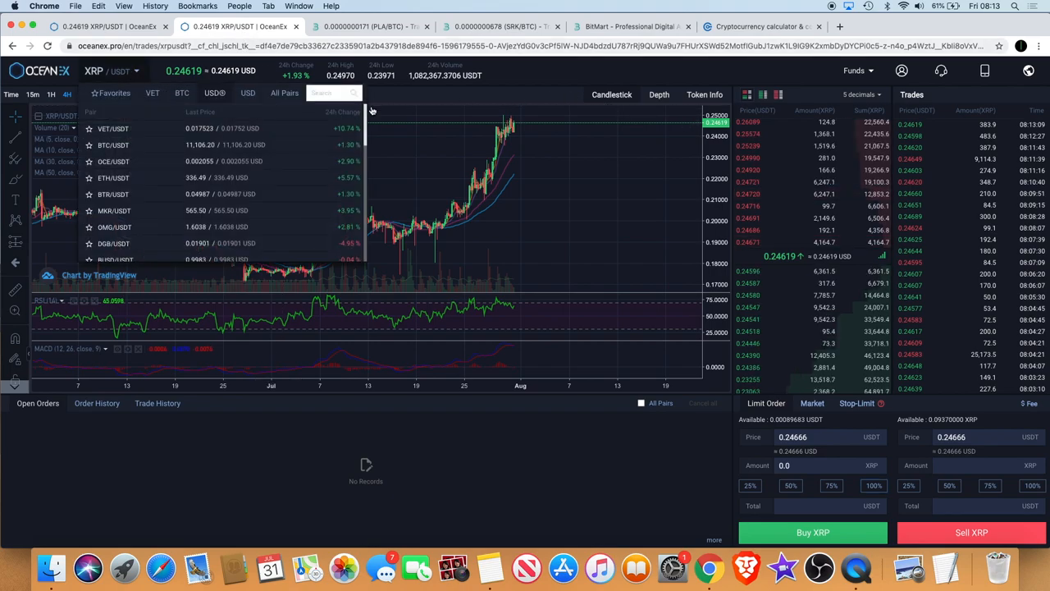
pyautogui.write('XRP')
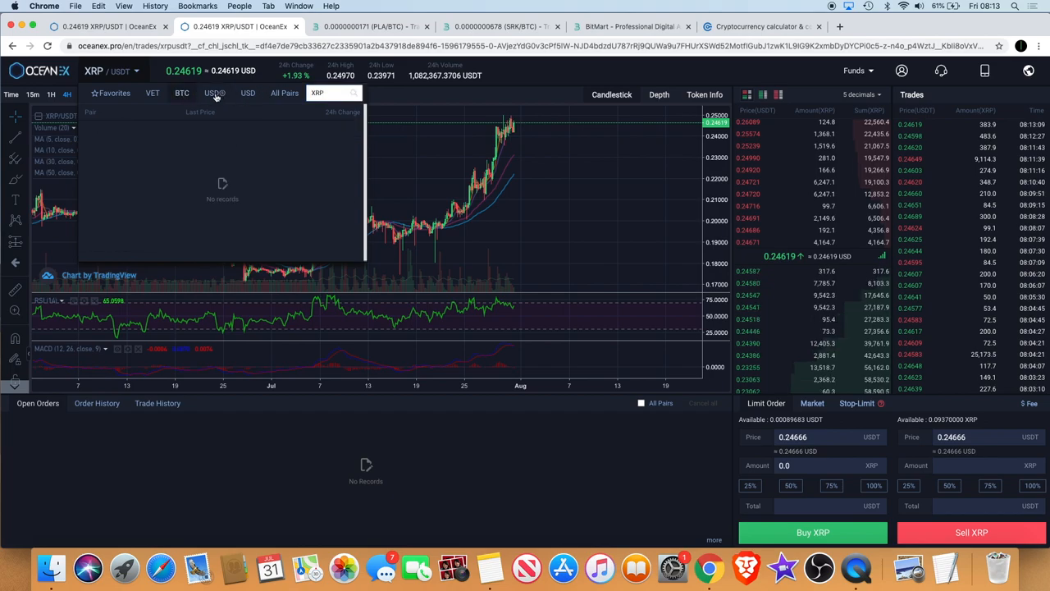
pyautogui.click(214, 92)
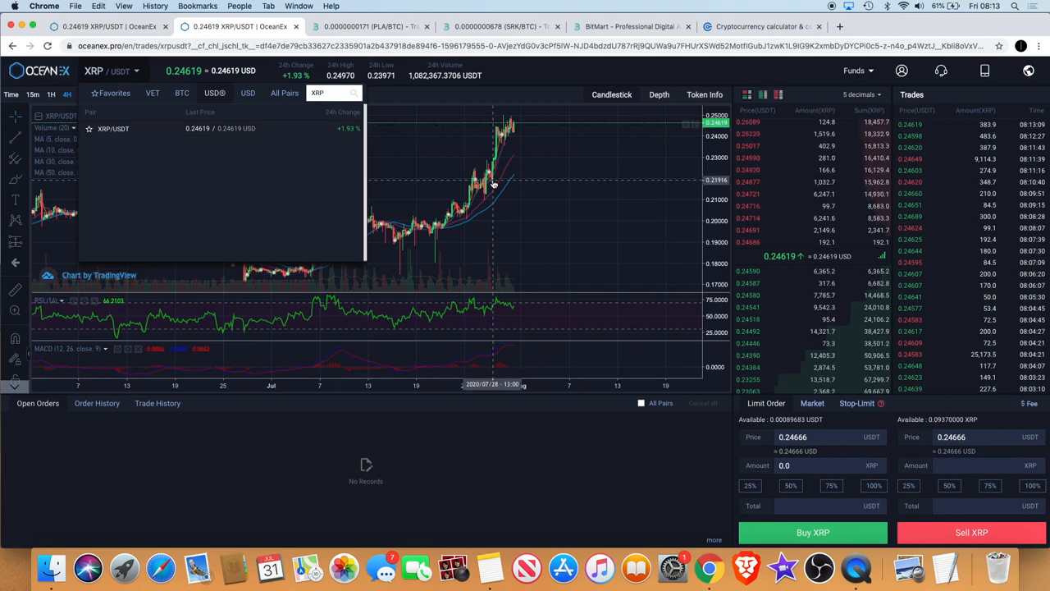
pyautogui.moveTo(479, 128)
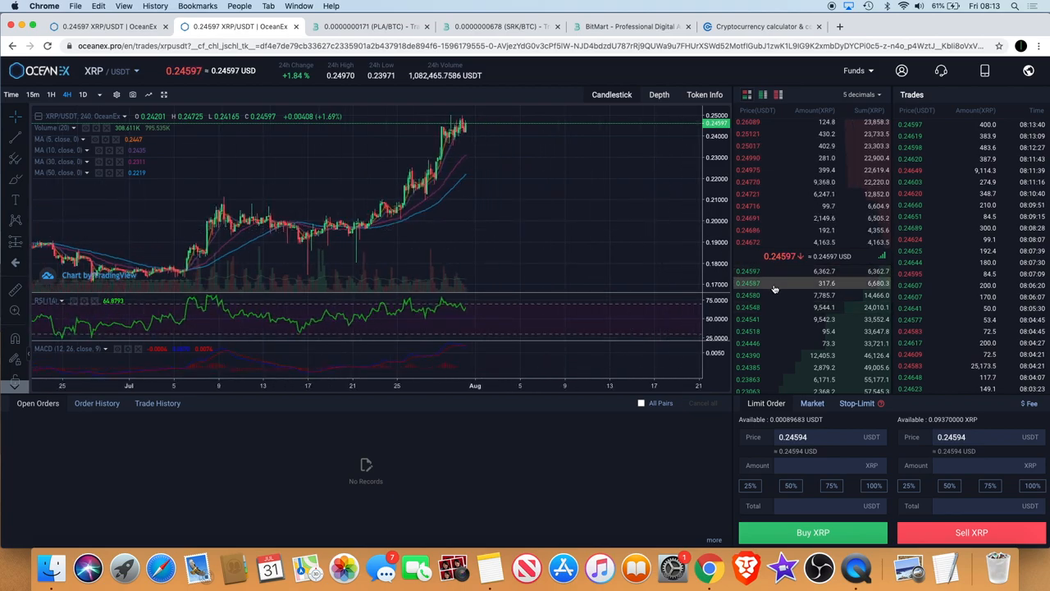
pyautogui.click(1030, 486)
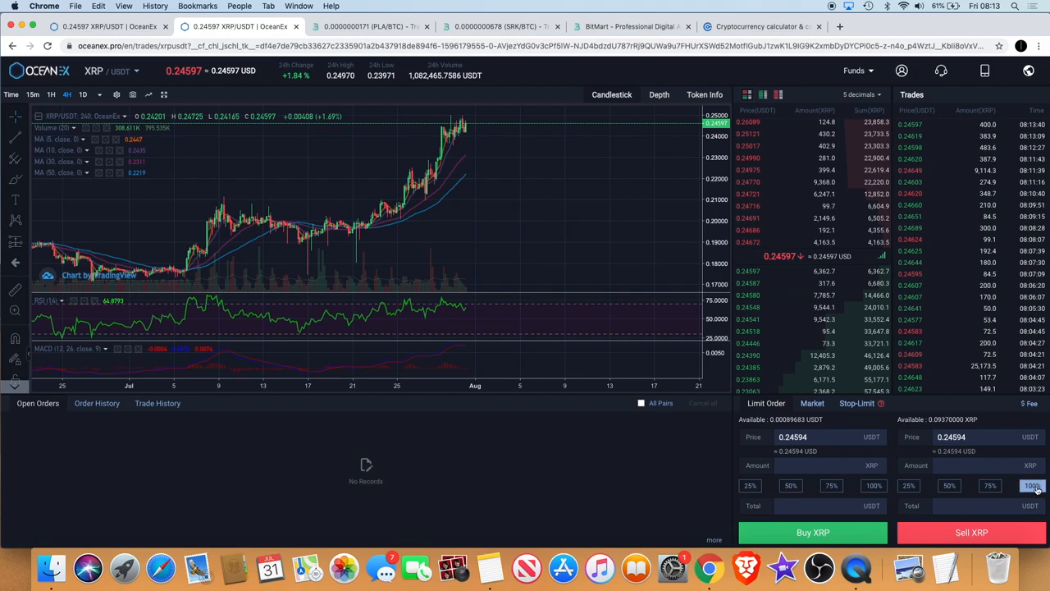
pyautogui.click(1031, 485)
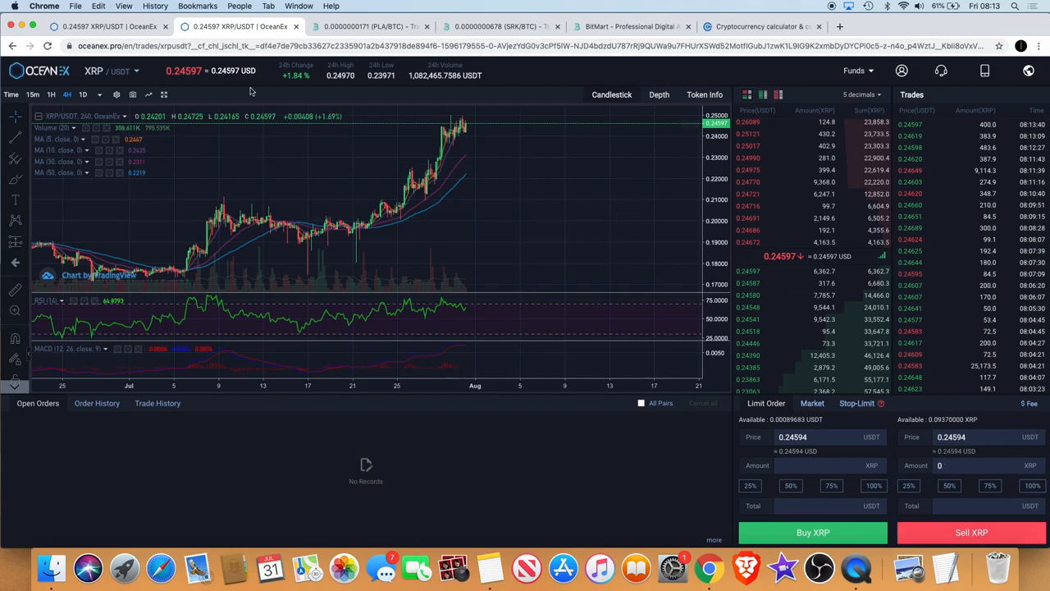
# Search the OceanEx markets for BTC and switch to the BTC/USDT market
pyautogui.click(111, 70)
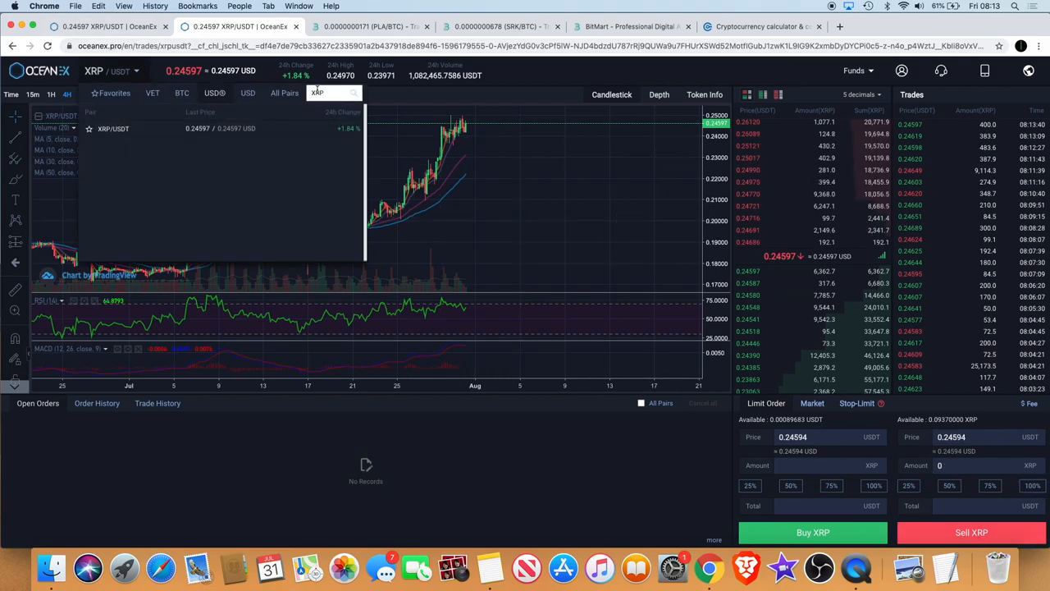
pyautogui.write('BTC')
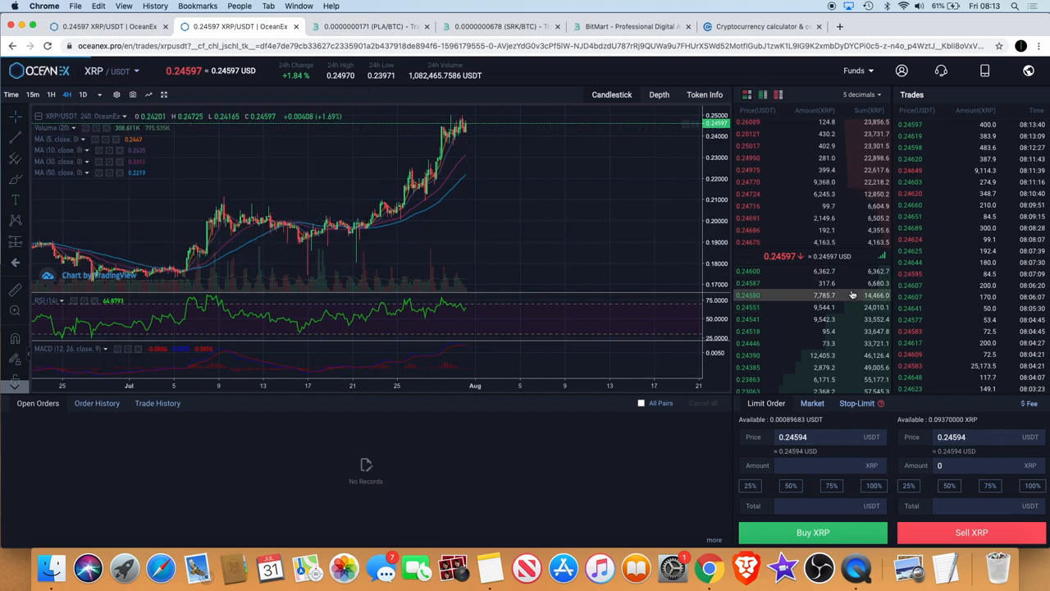
pyautogui.click(238, 26)
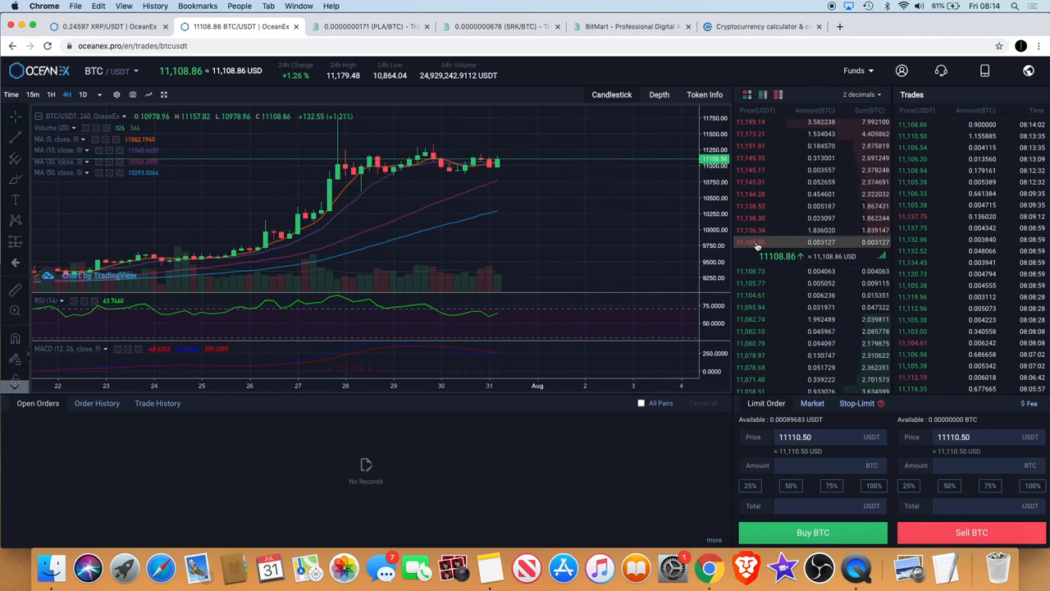
# Search the OceanEx markets for 'P' to move from BTC/USDT to PLA/BTC
pyautogui.click(873, 485)
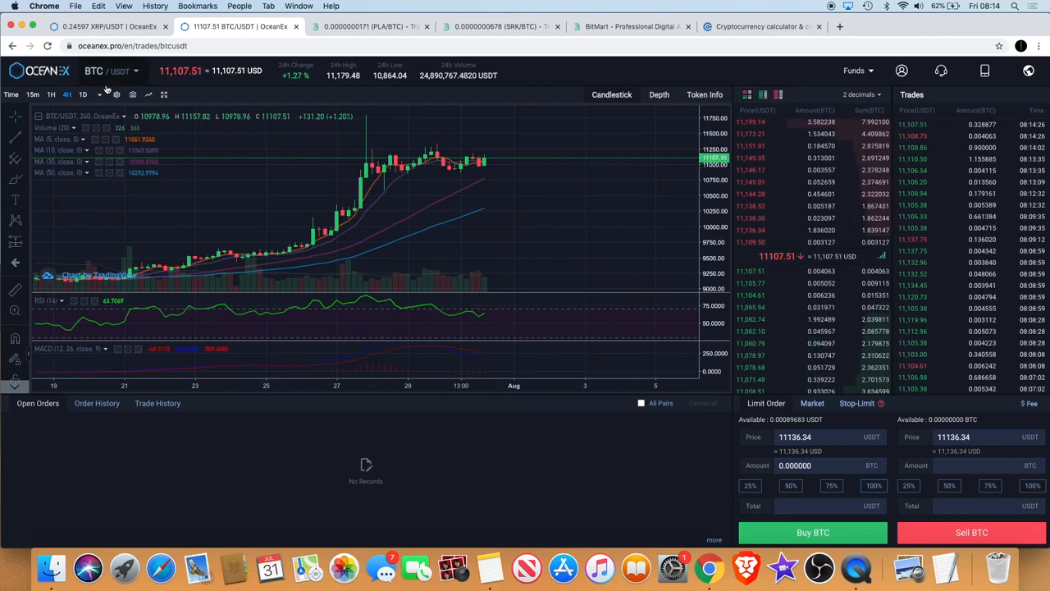
pyautogui.click(112, 71)
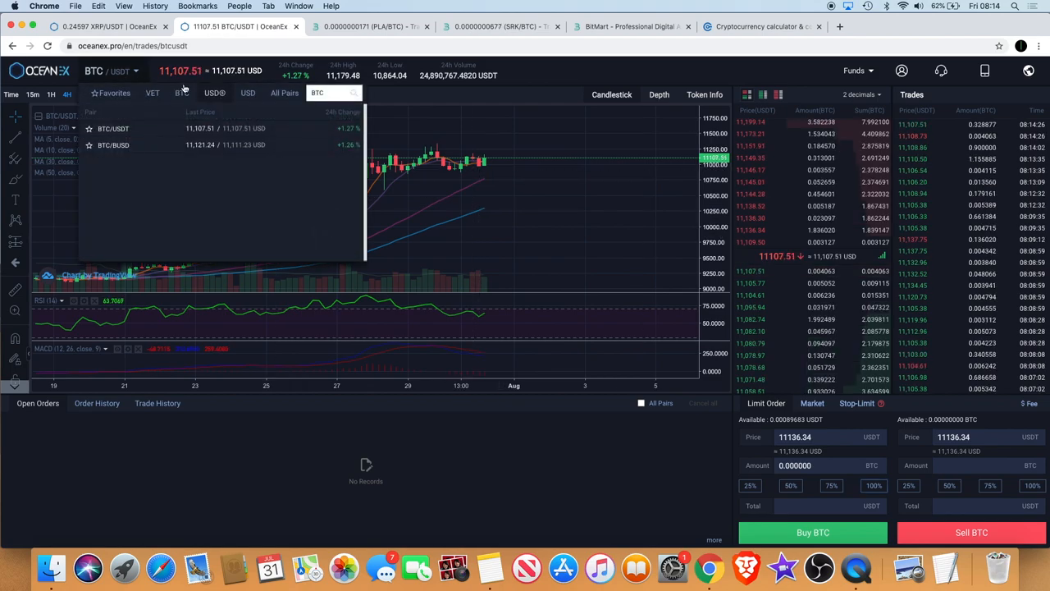
pyautogui.write('P')
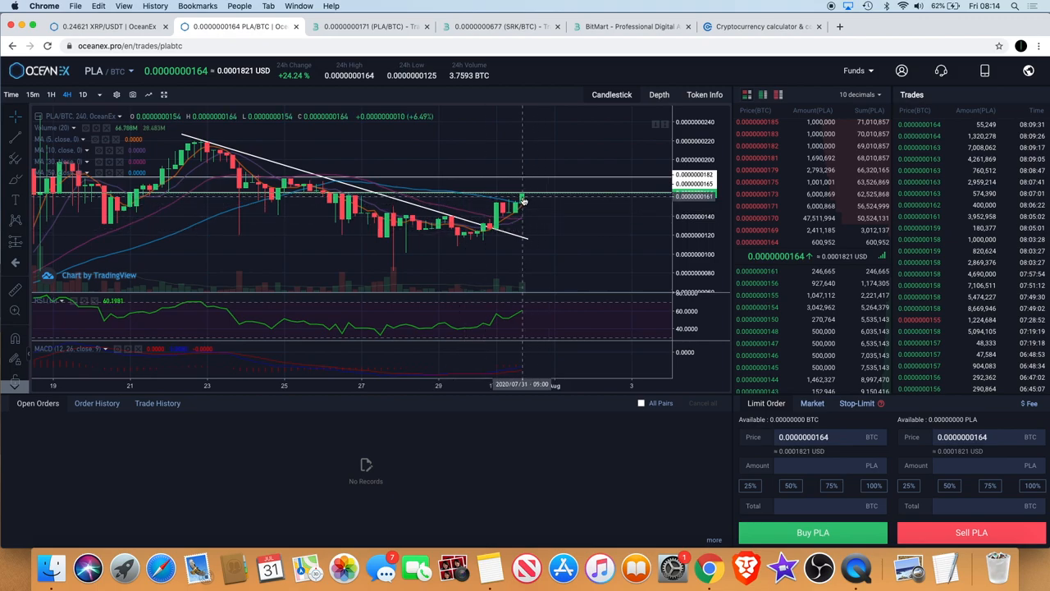
pyautogui.moveTo(528, 197)
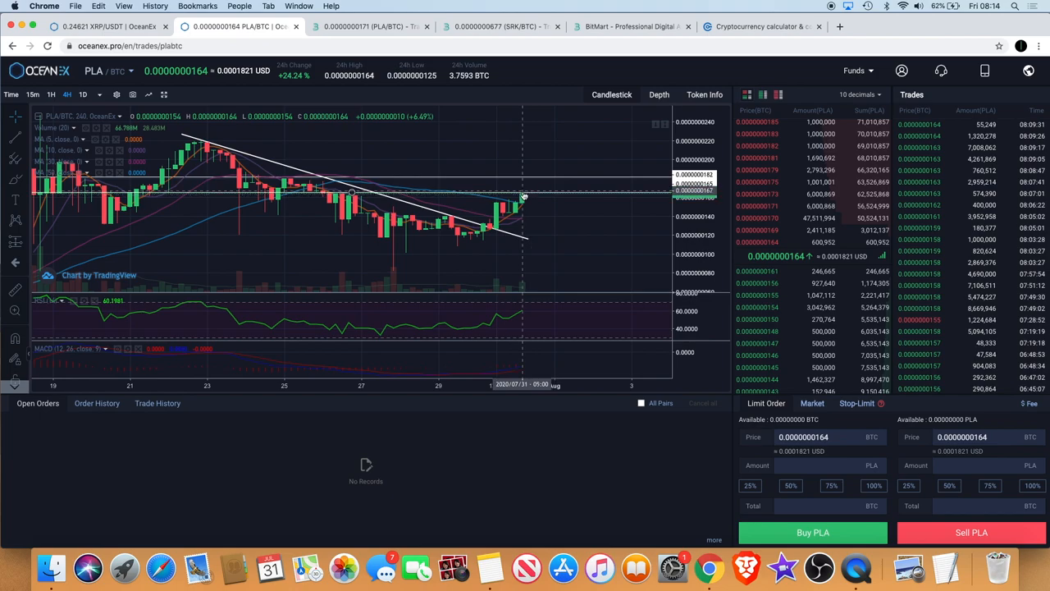
pyautogui.moveTo(525, 187)
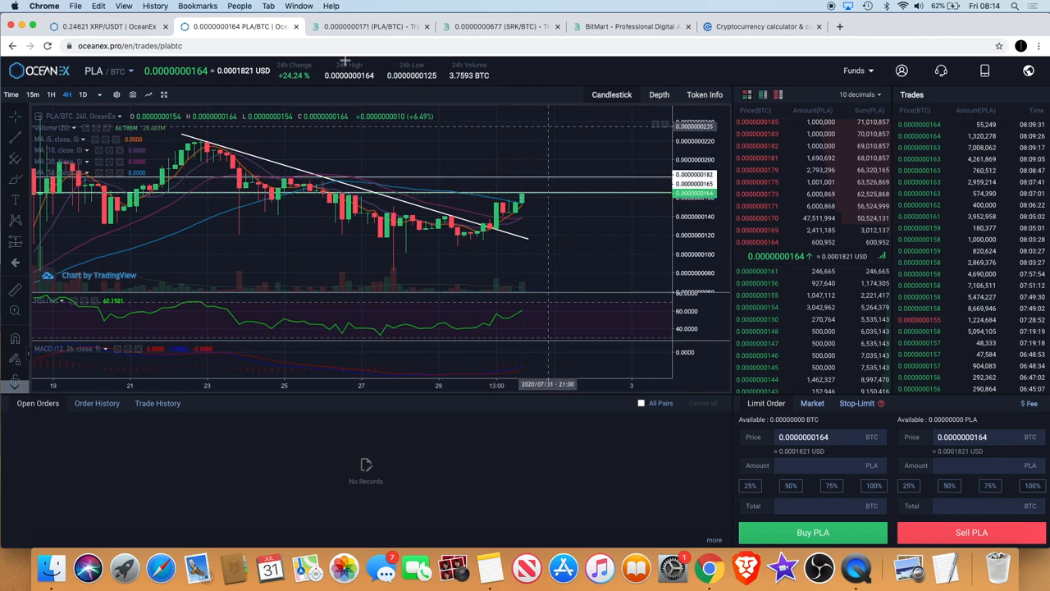
# Compare OceanEx's PLA/BTC chart against BitMart's PLA/BTC and SRK/BTC, ending on BitMart PLA/BTC
pyautogui.click(369, 27)
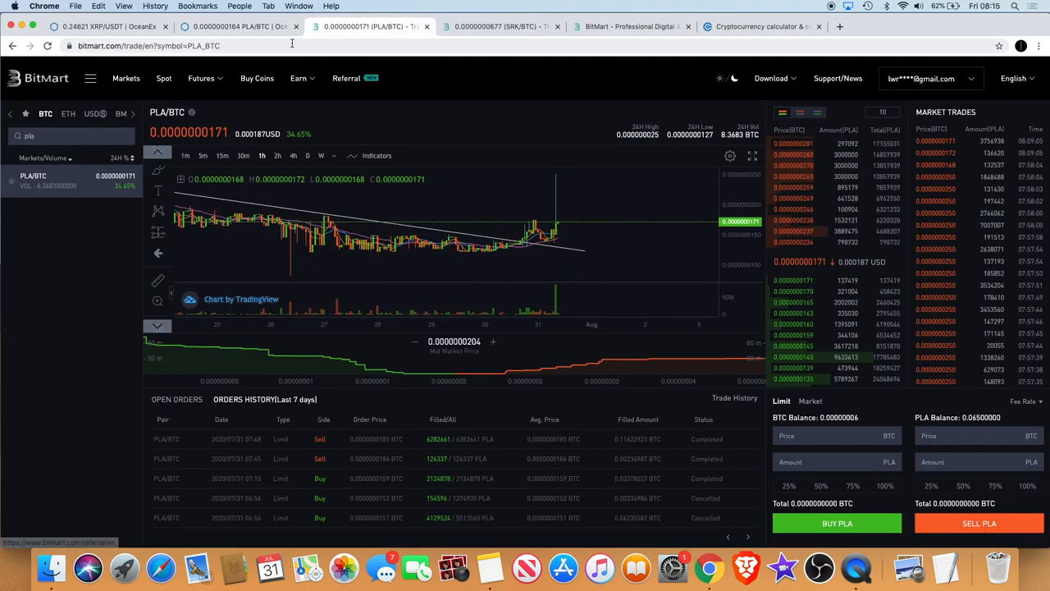
pyautogui.click(238, 27)
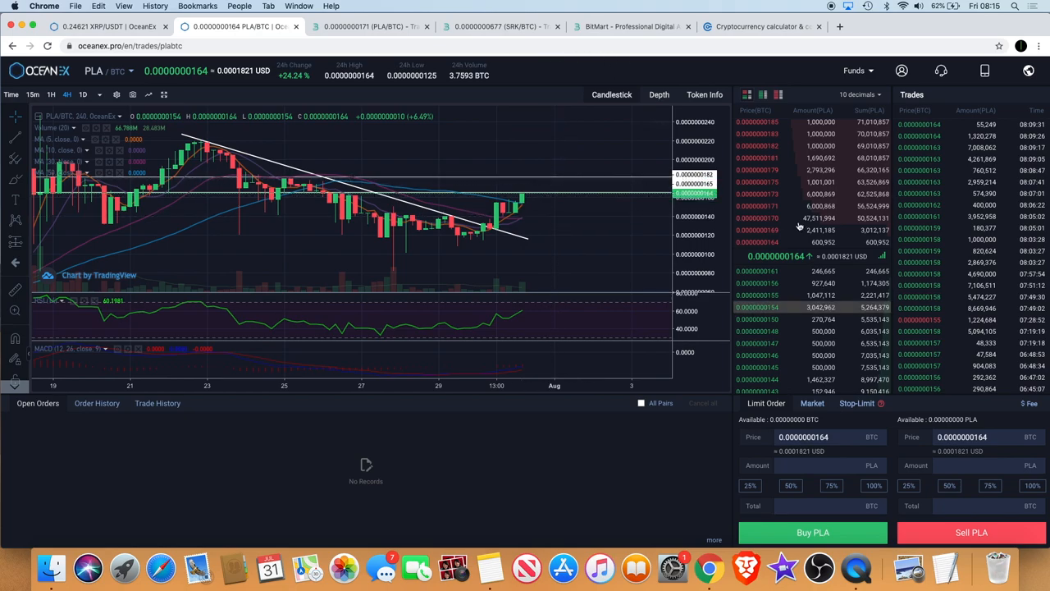
pyautogui.moveTo(771, 243)
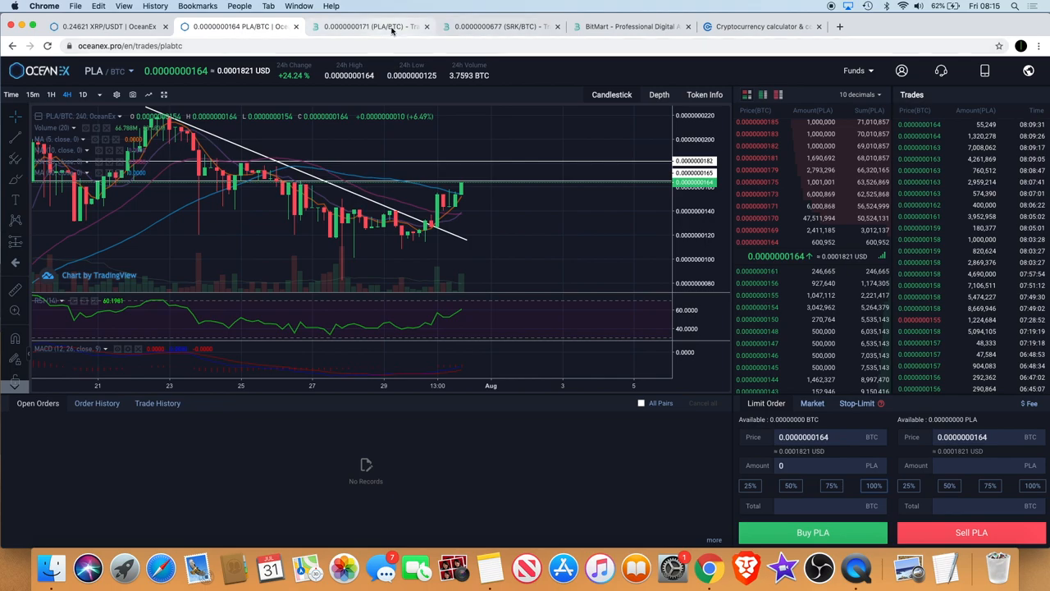
pyautogui.click(369, 27)
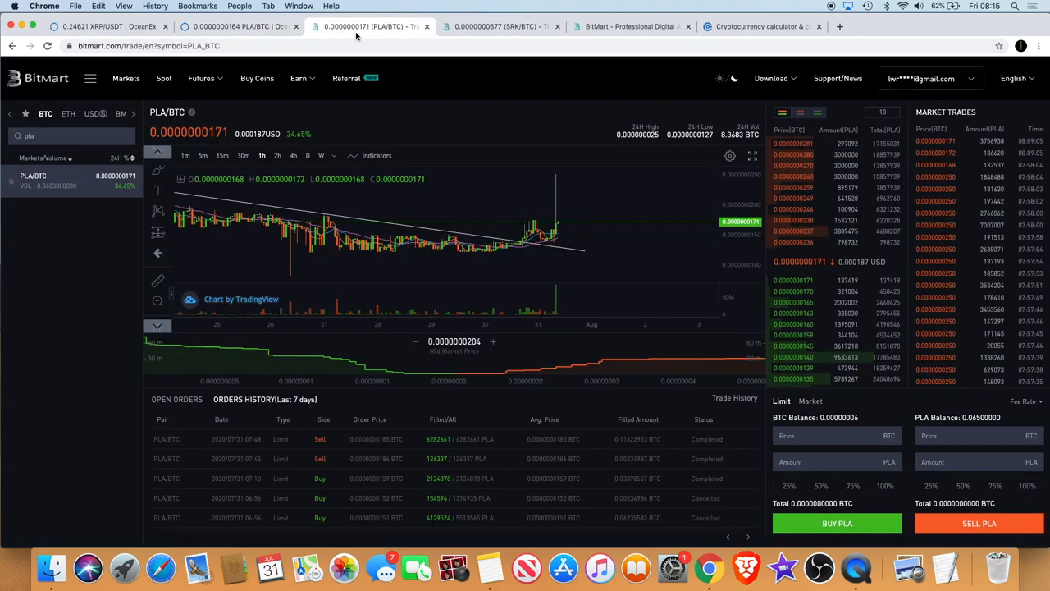
pyautogui.moveTo(561, 217)
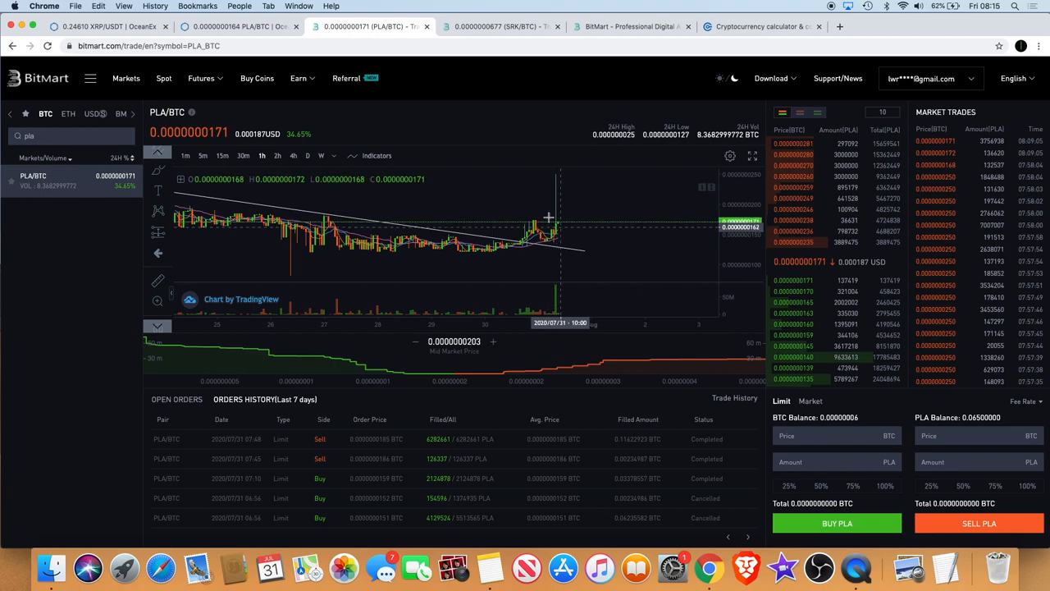
pyautogui.click(238, 26)
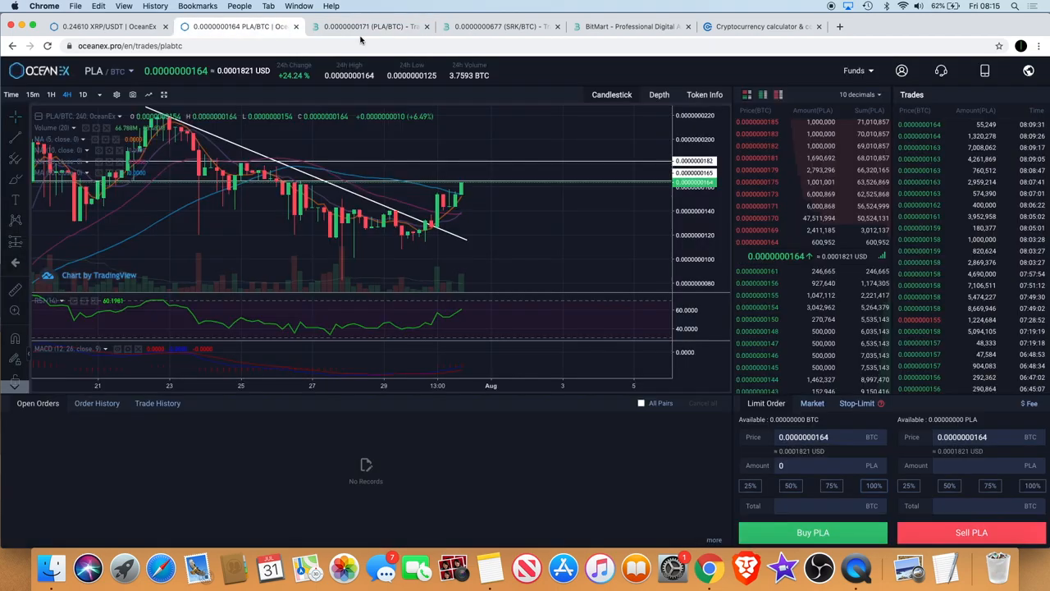
pyautogui.click(369, 27)
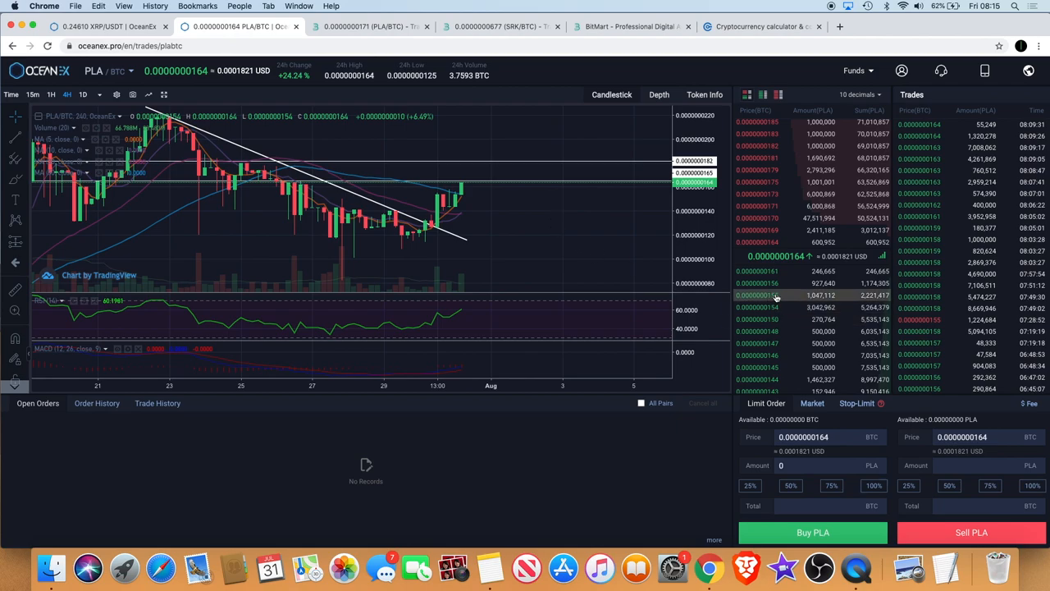
pyautogui.moveTo(482, 279)
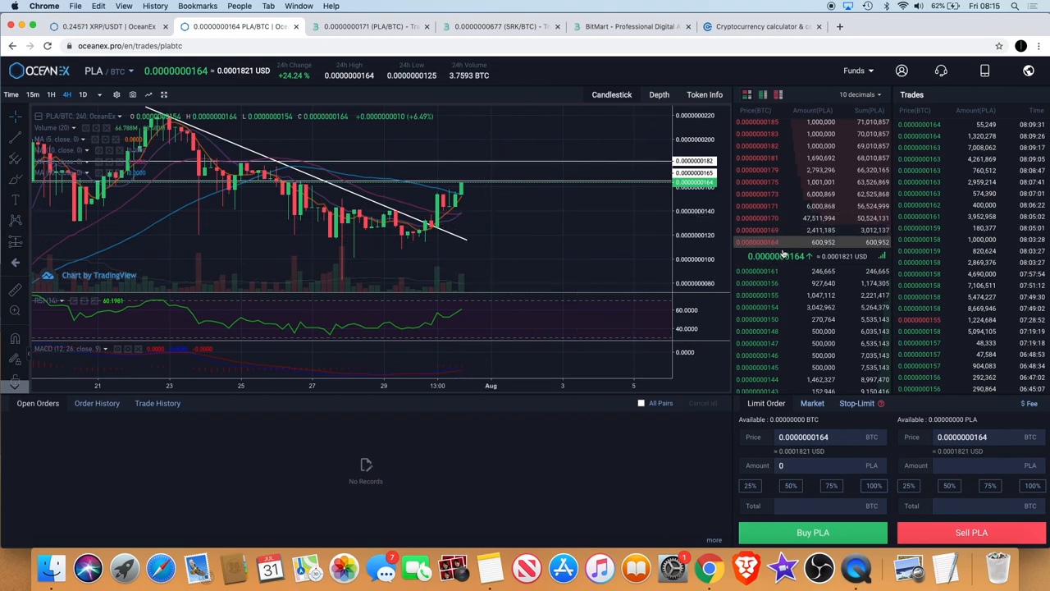
pyautogui.moveTo(778, 248)
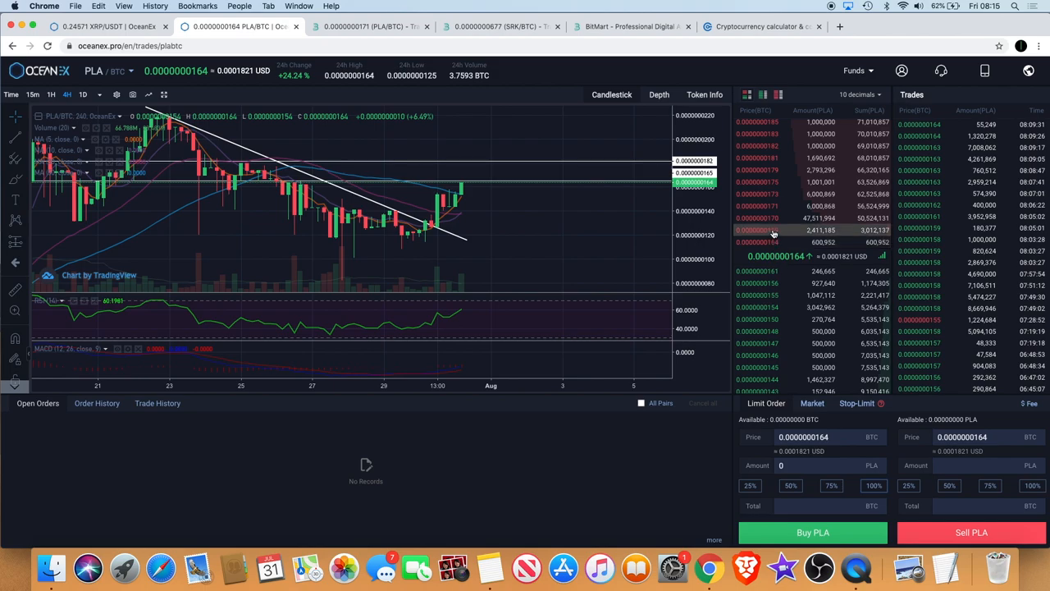
pyautogui.moveTo(774, 157)
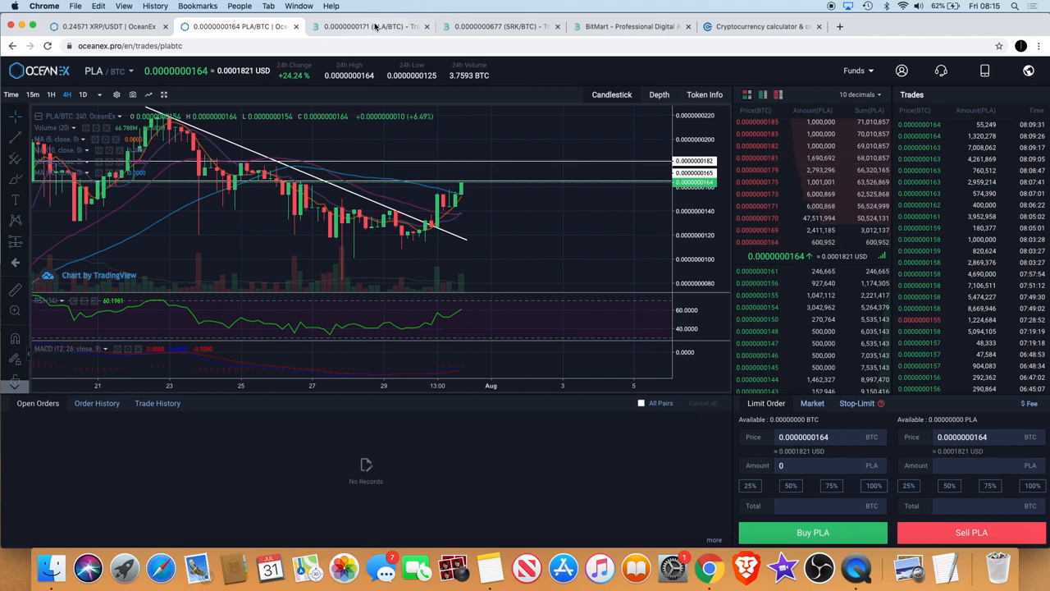
pyautogui.click(369, 26)
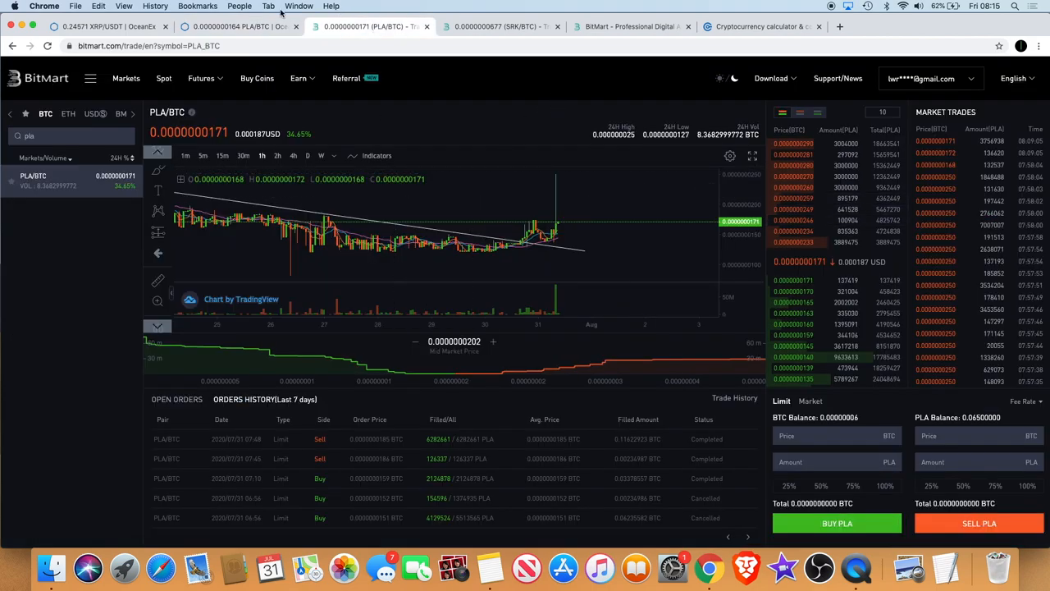
pyautogui.click(238, 26)
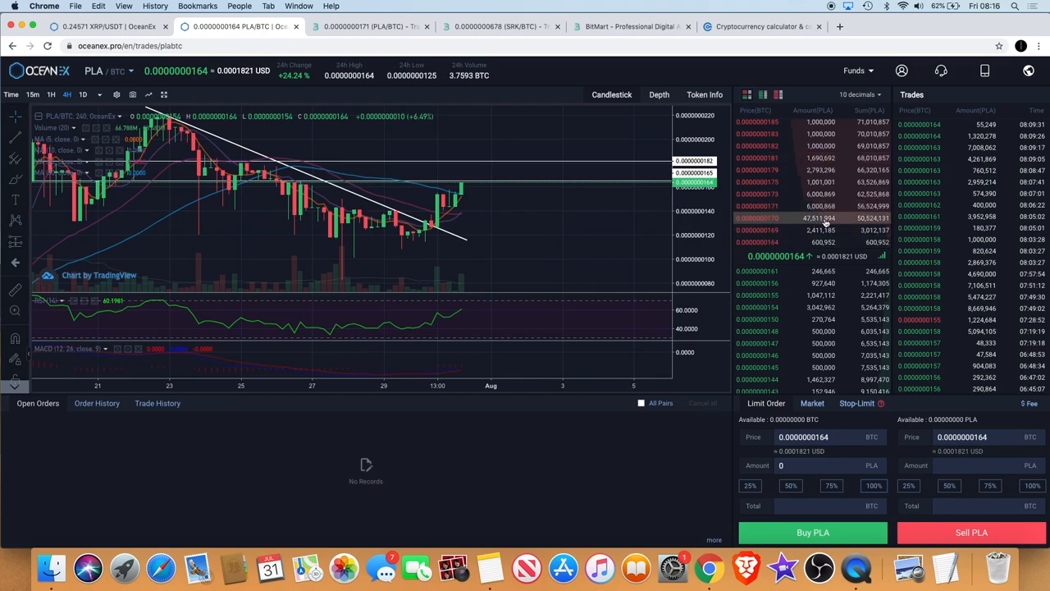
pyautogui.moveTo(762, 223)
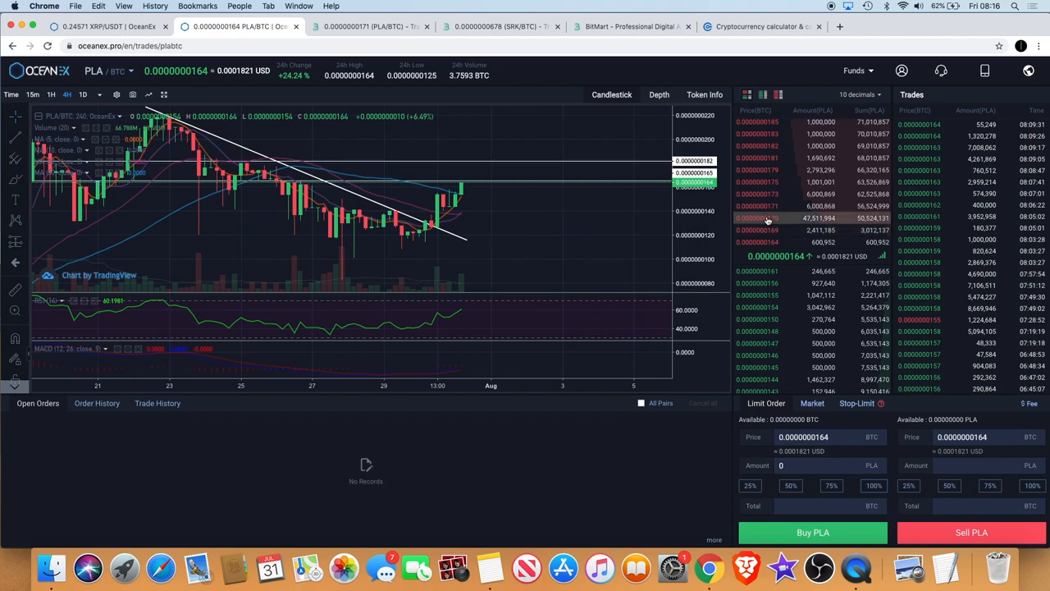
pyautogui.moveTo(512, 164)
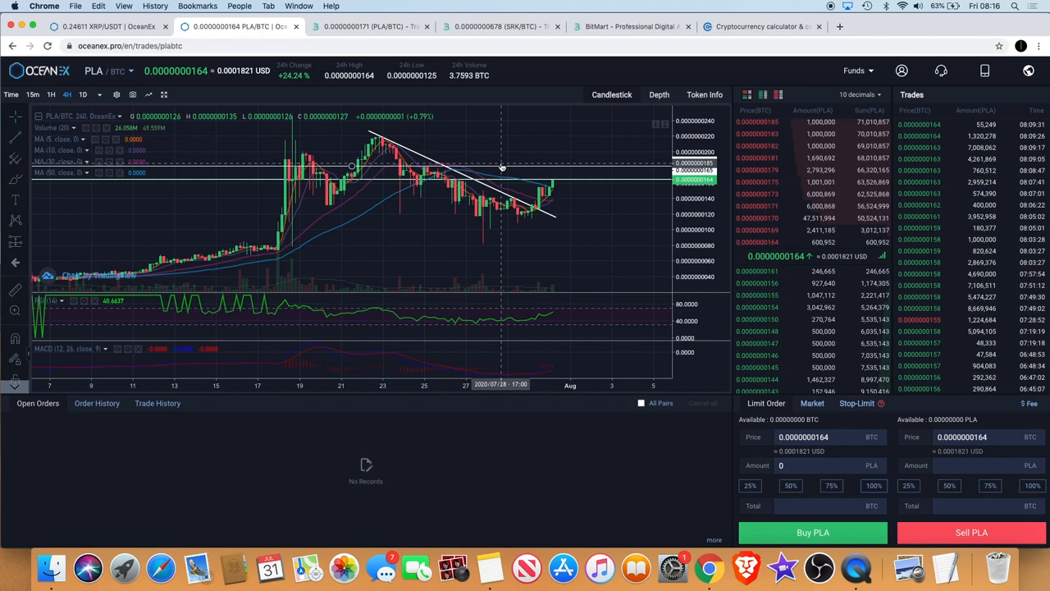
pyautogui.moveTo(502, 168)
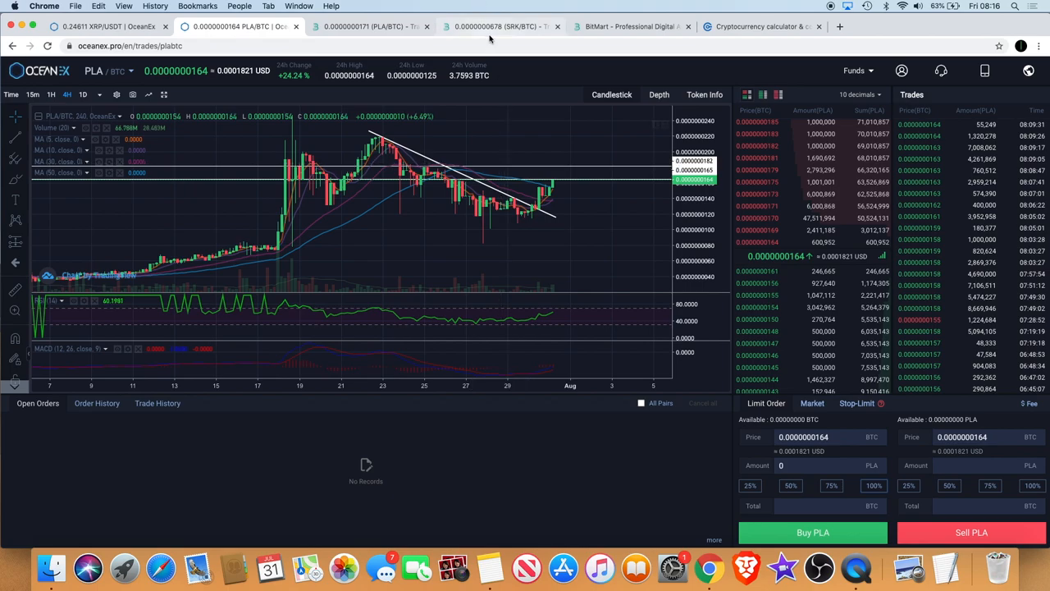
pyautogui.click(500, 26)
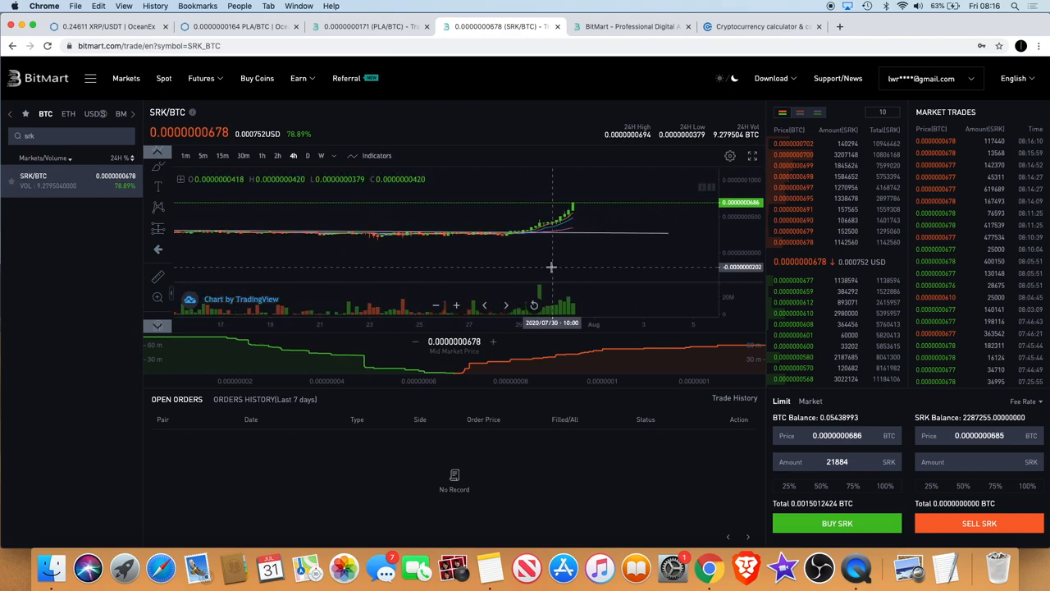
pyautogui.click(369, 26)
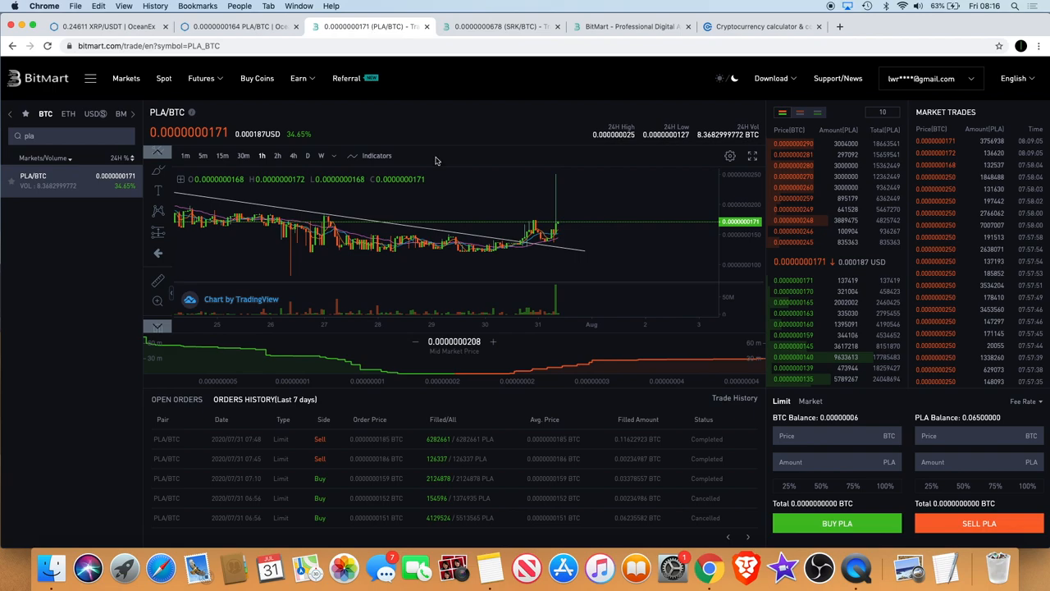